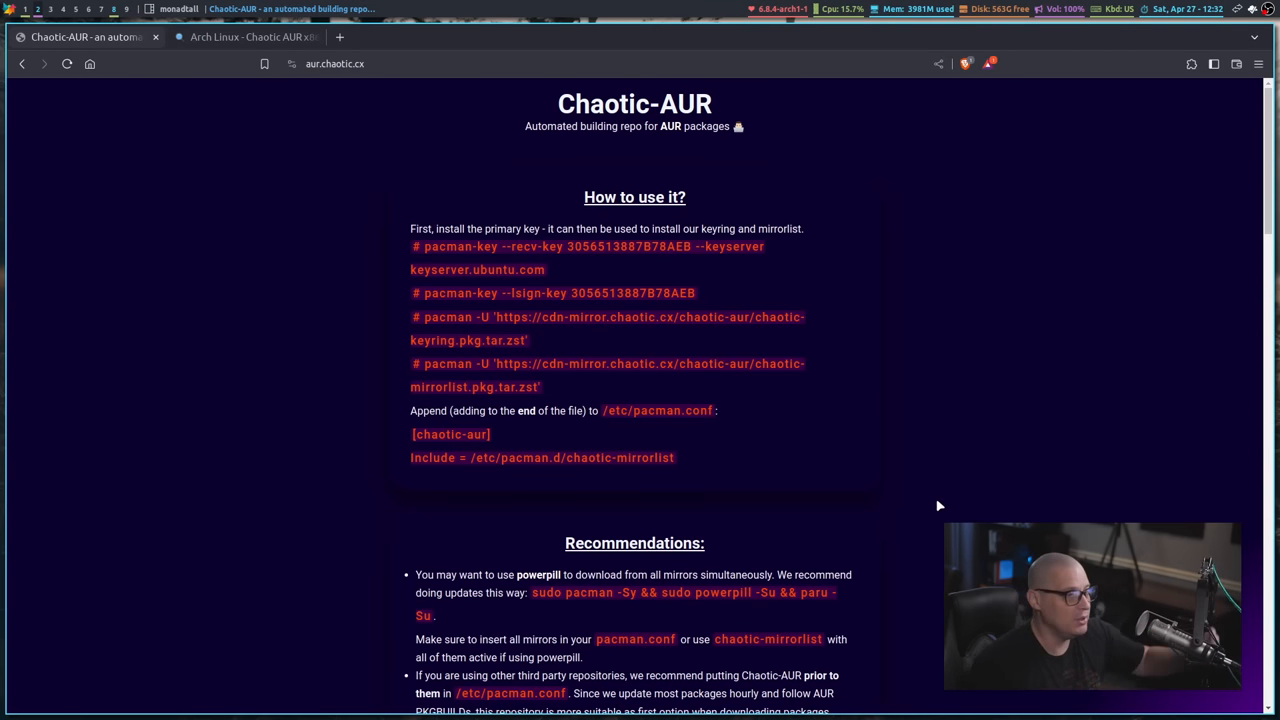
pyautogui.moveTo(958, 468)
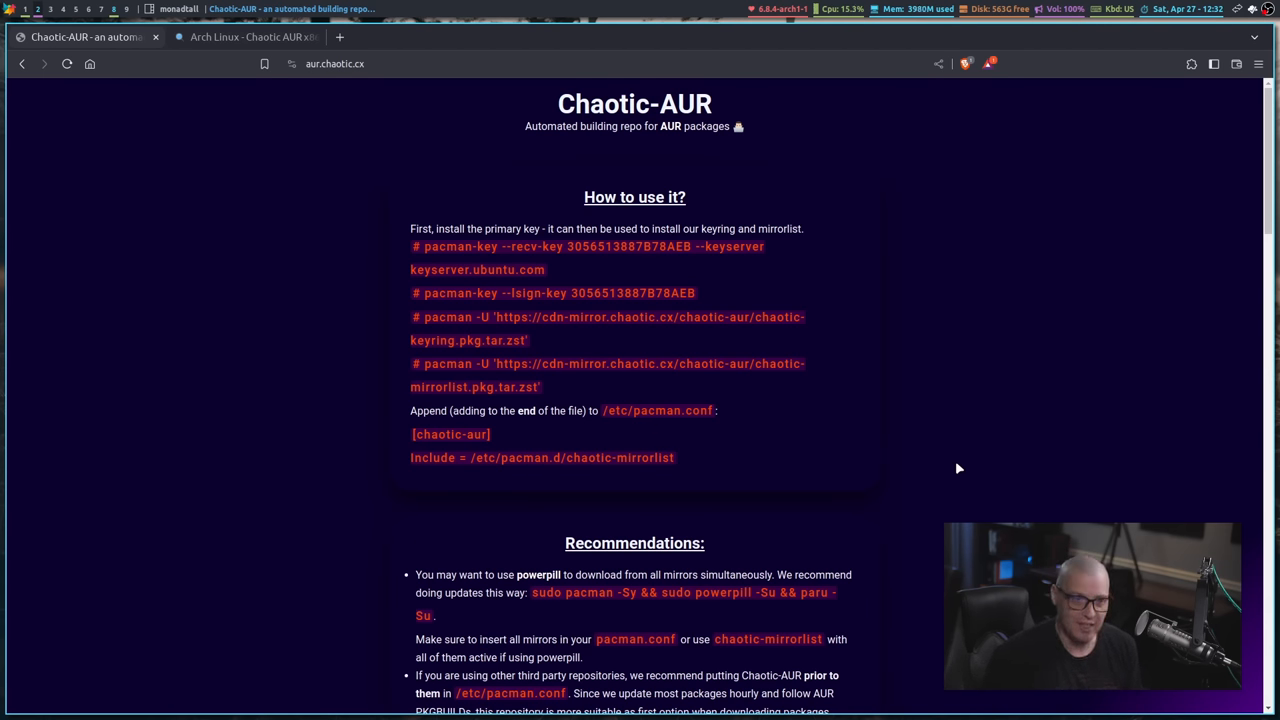
pyautogui.moveTo(712, 470)
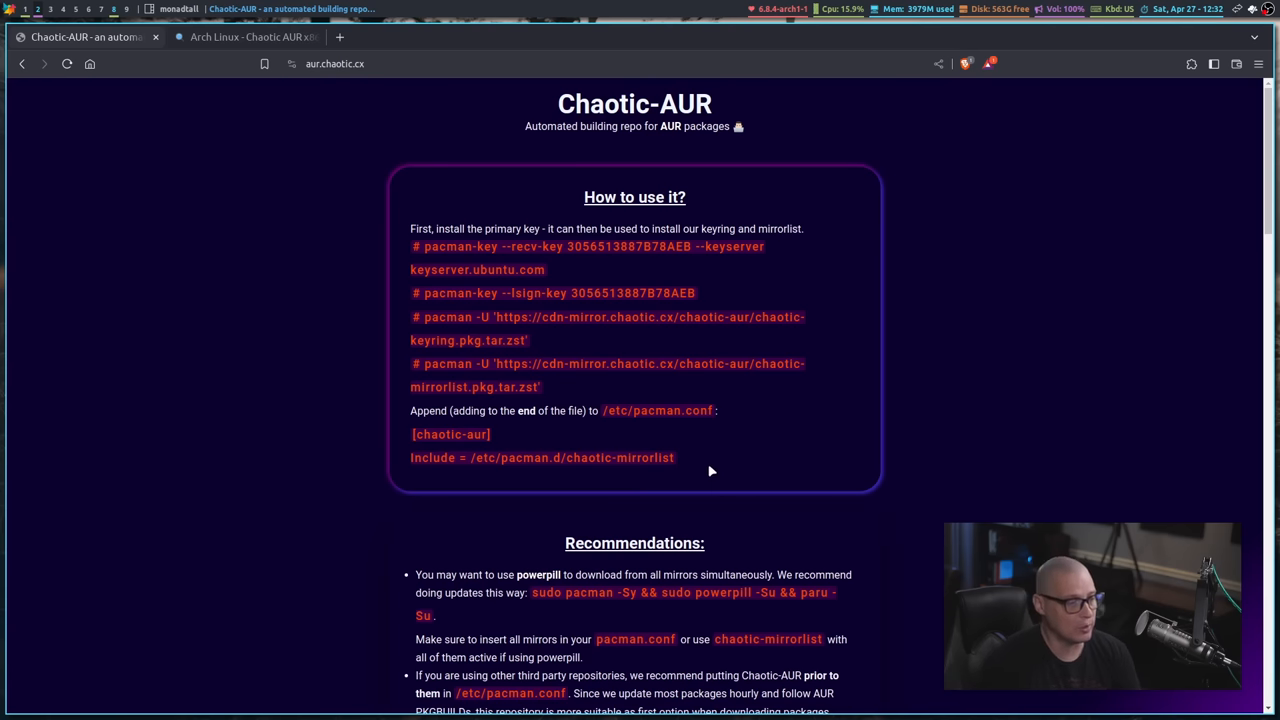
# - Select the pacman-key and package install commands on the Chaotic-AUR setup page
pyautogui.moveTo(410, 434); pyautogui.dragTo(674, 458)
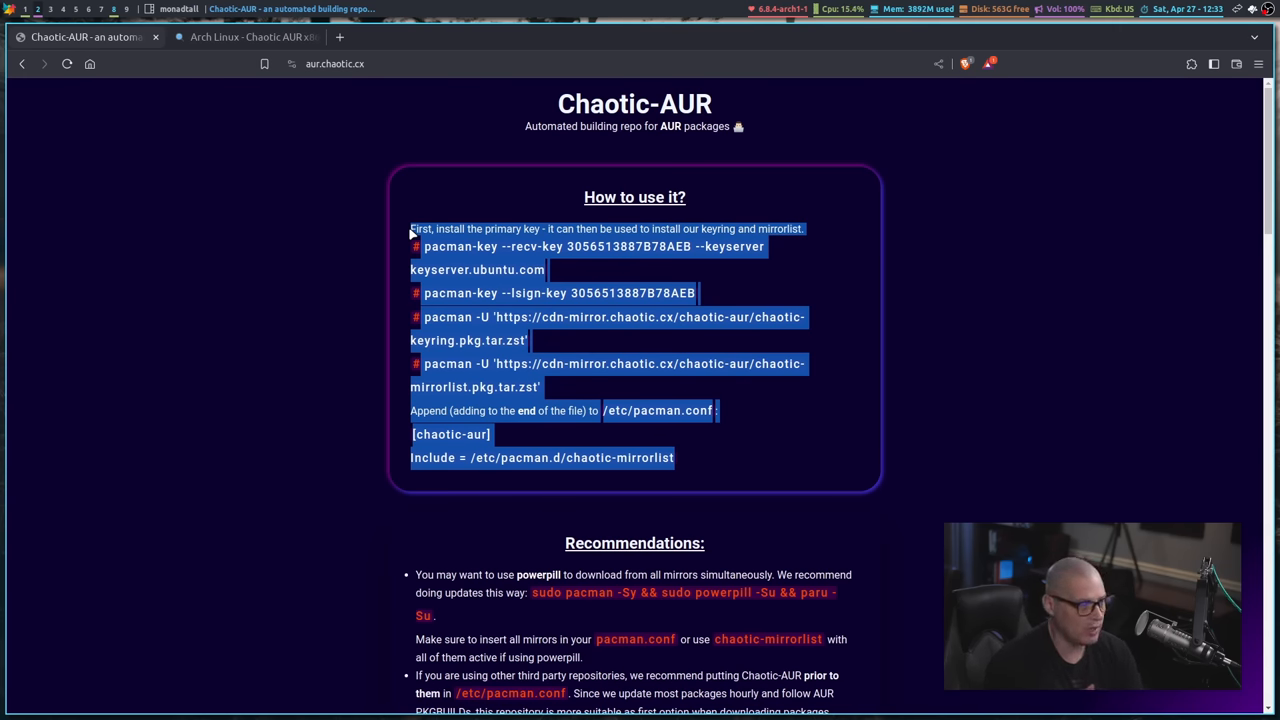
pyautogui.moveTo(658, 448)
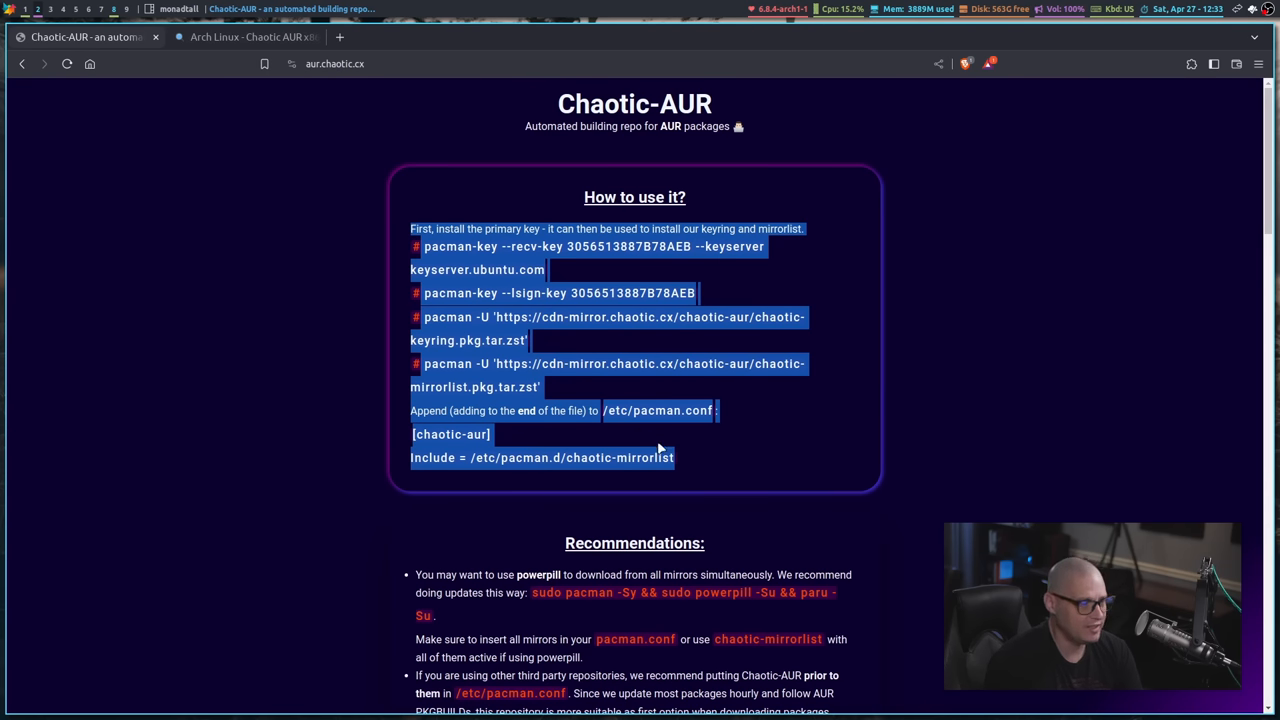
pyautogui.click(722, 478)
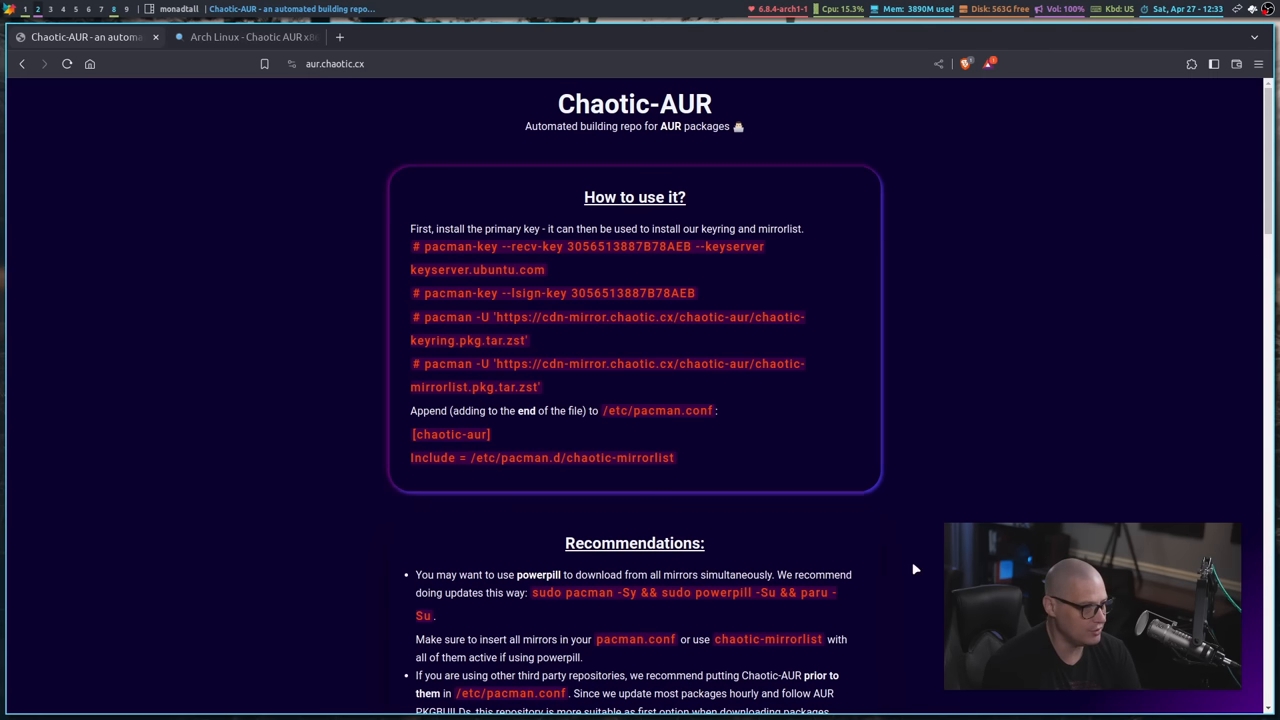
pyautogui.moveTo(564, 396)
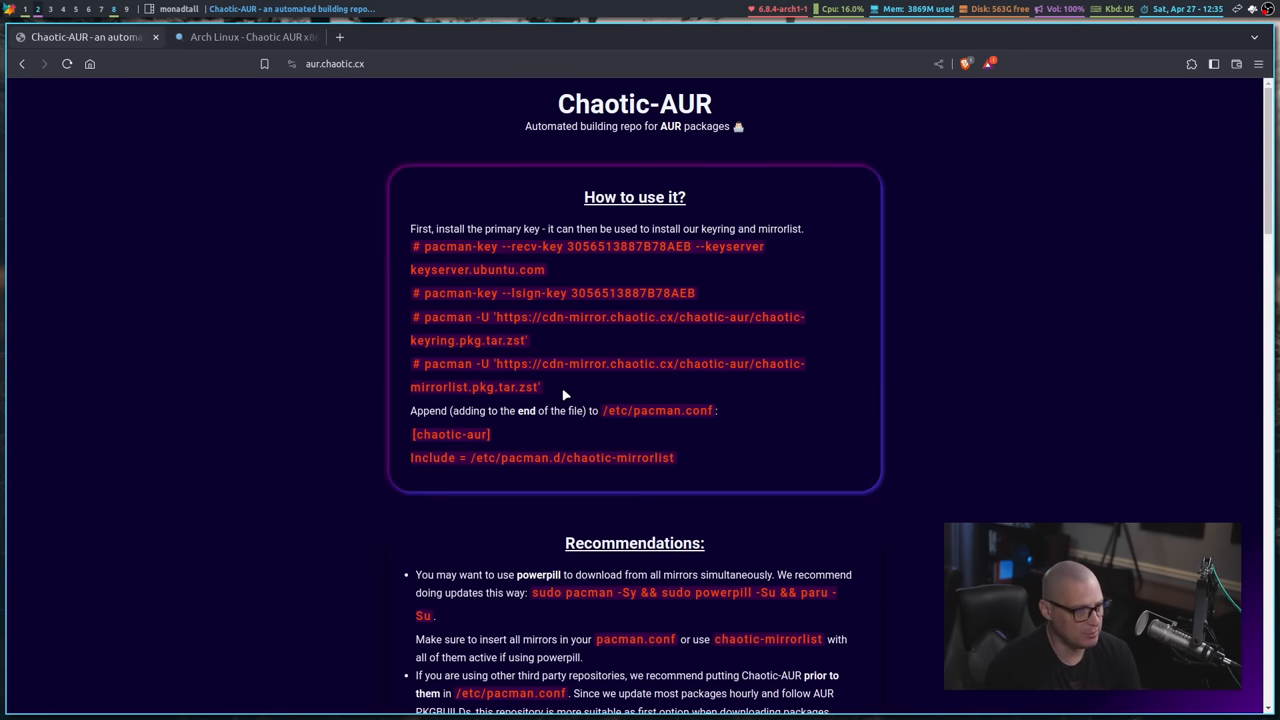
pyautogui.moveTo(410, 246); pyautogui.dragTo(540, 388)
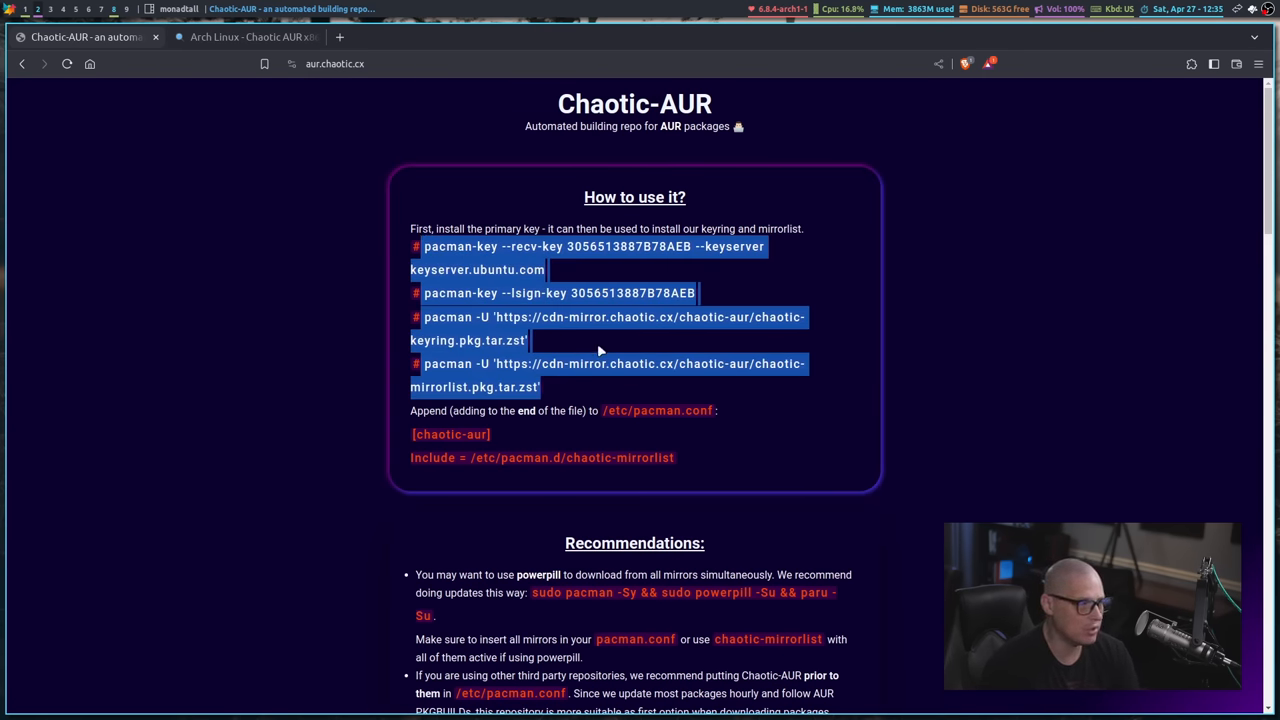
pyautogui.moveTo(420, 246)
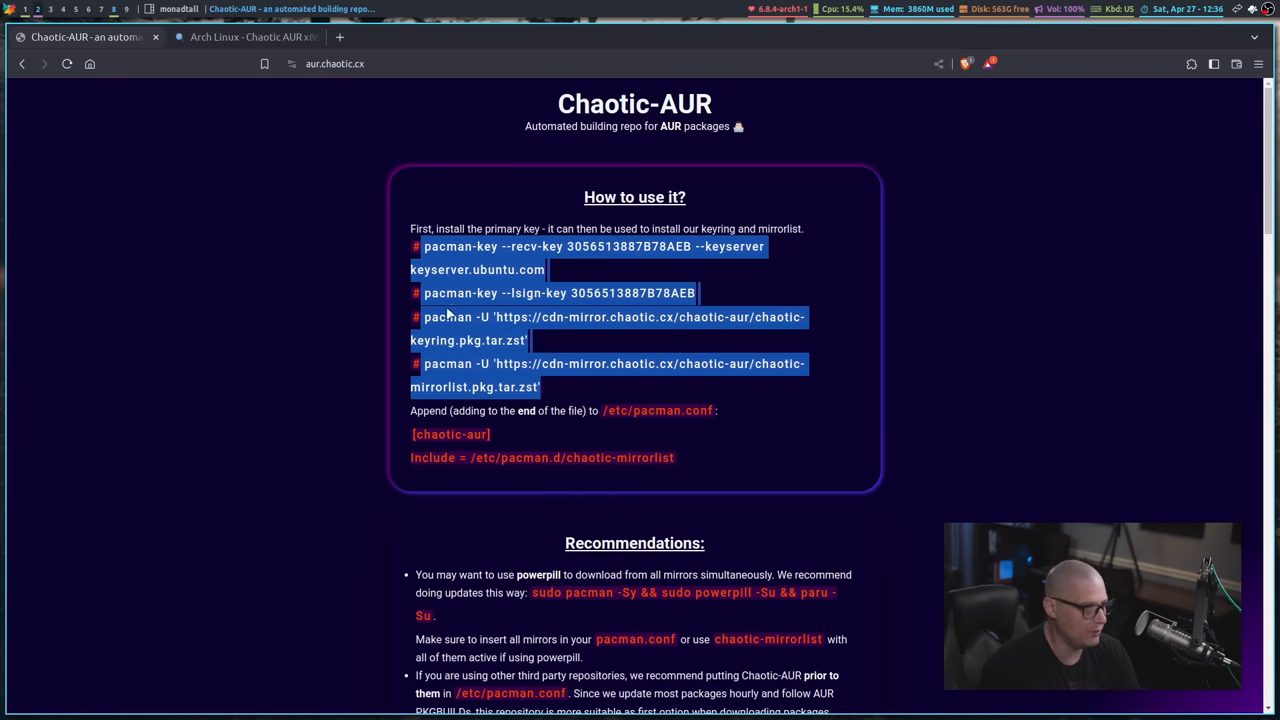
pyautogui.moveTo(696, 472)
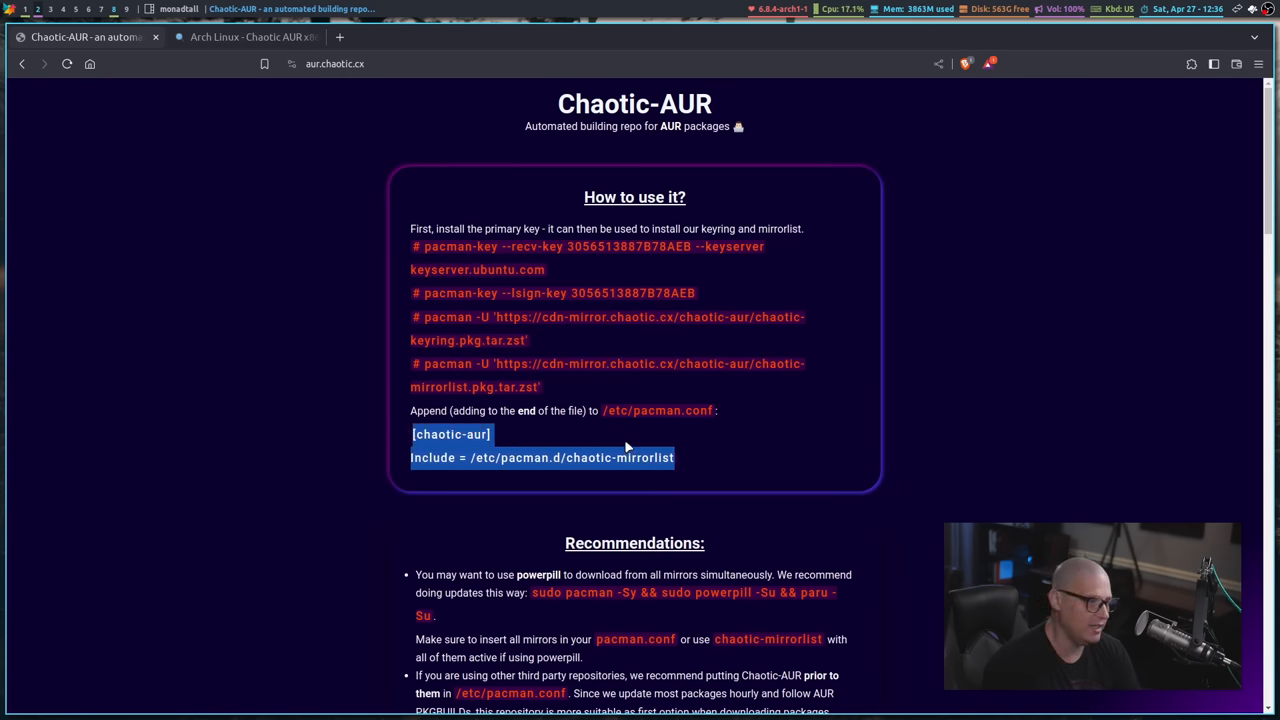
pyautogui.moveTo(556, 476)
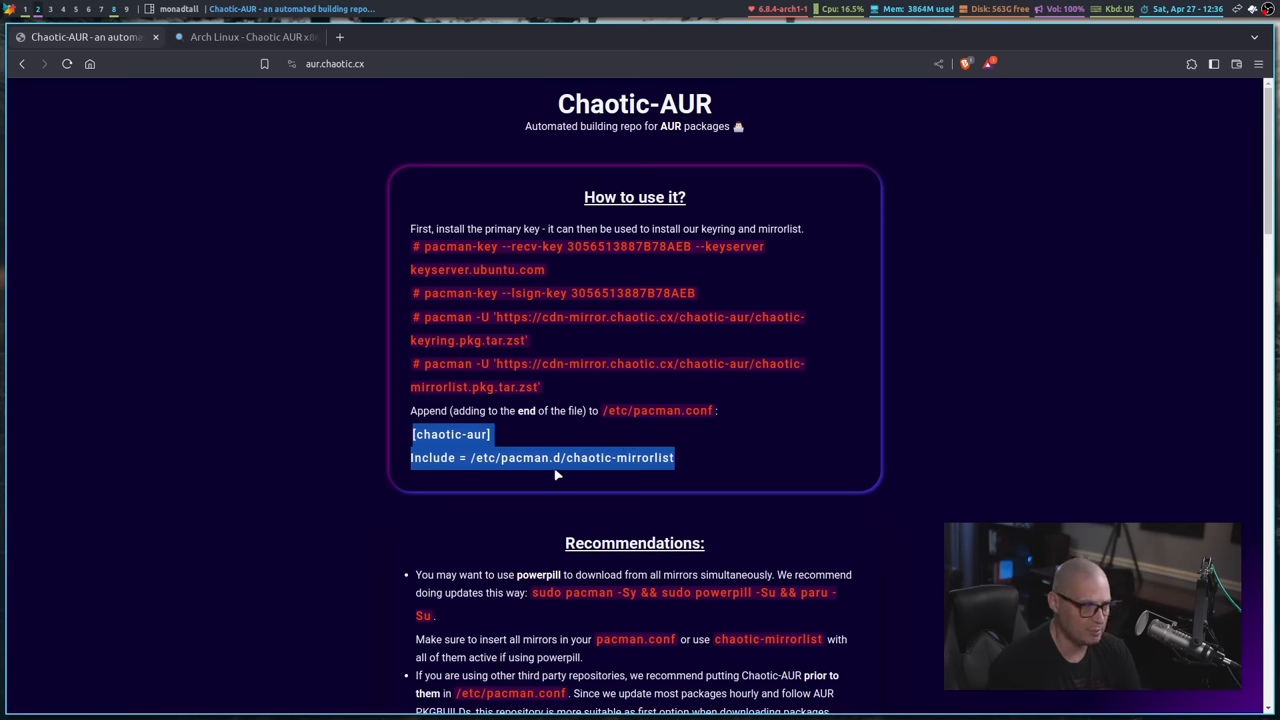
pyautogui.moveTo(892, 614)
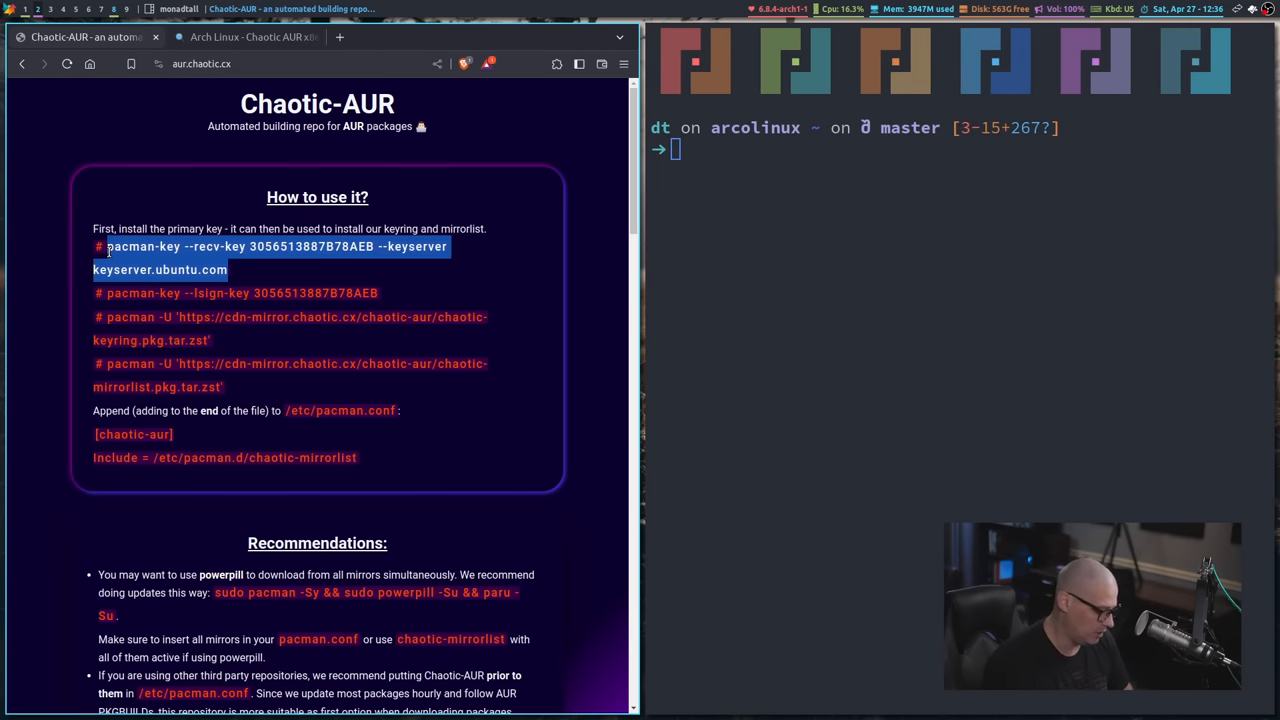
pyautogui.write('sudo vim /etc/pacman.conf')
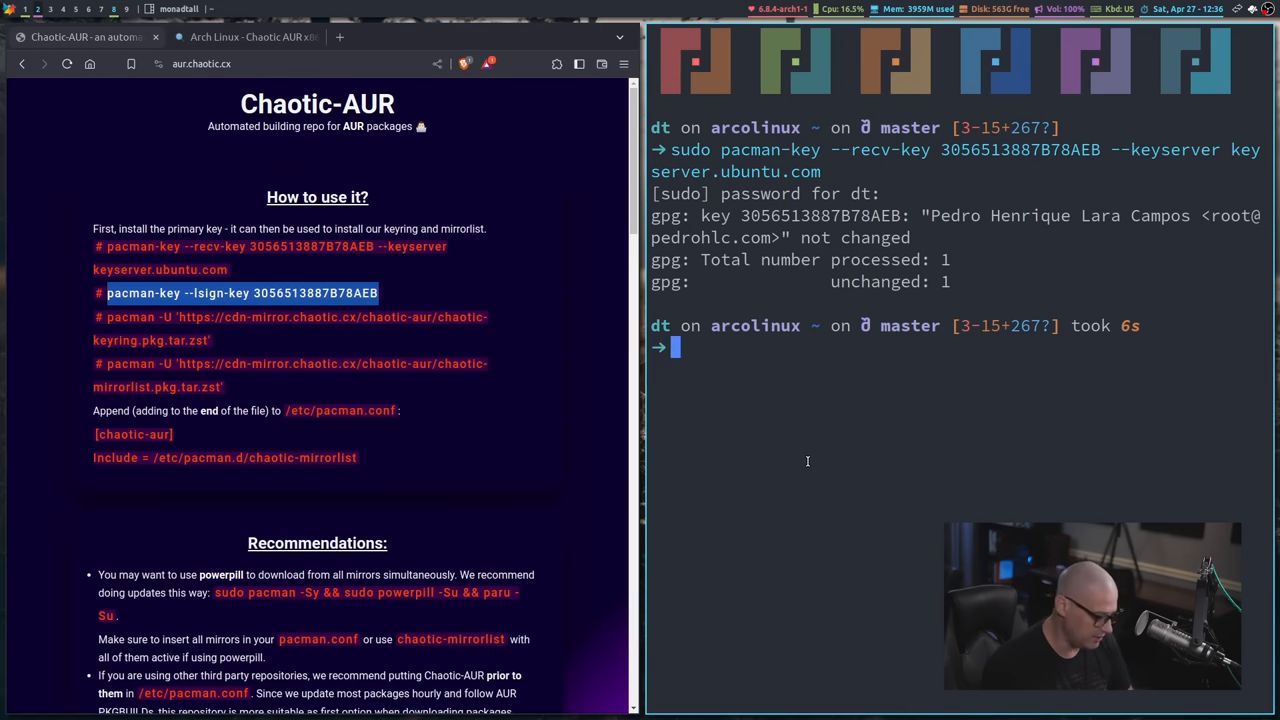
pyautogui.write('sudo pacman-key --lsign-key 3056513887B78AEB')
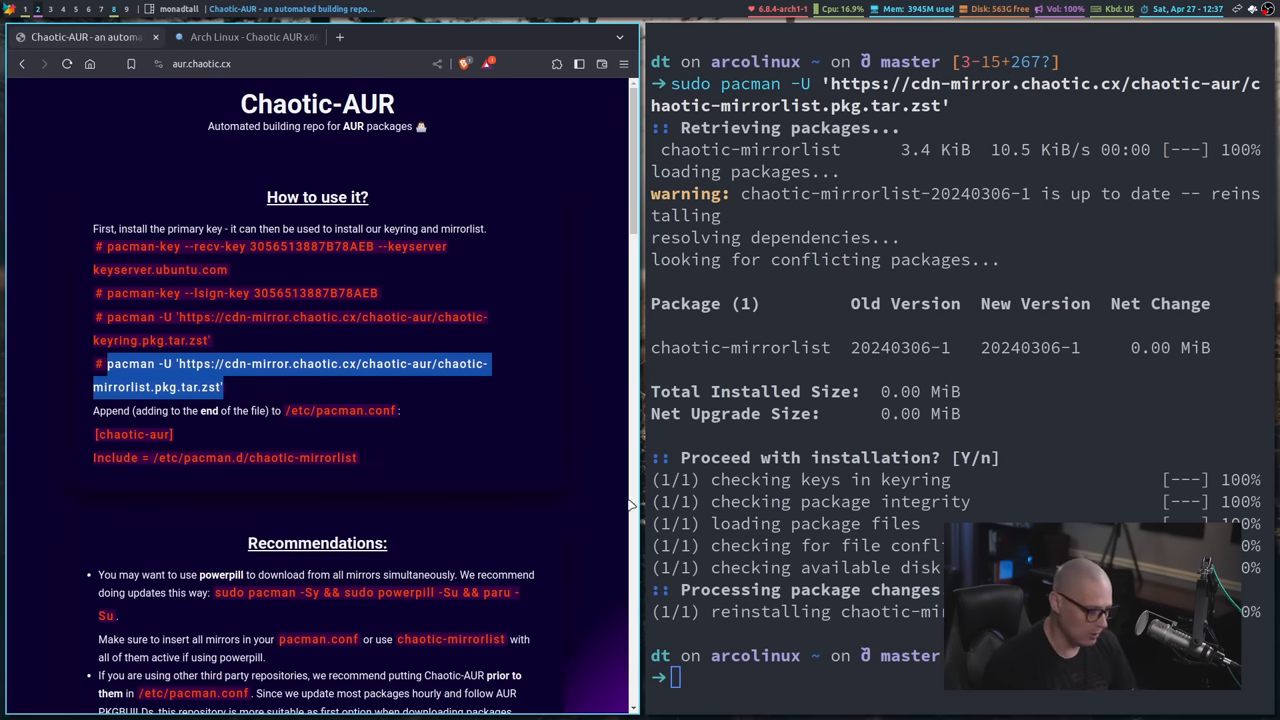
pyautogui.write('sudo vim /etc/pacman.conf')
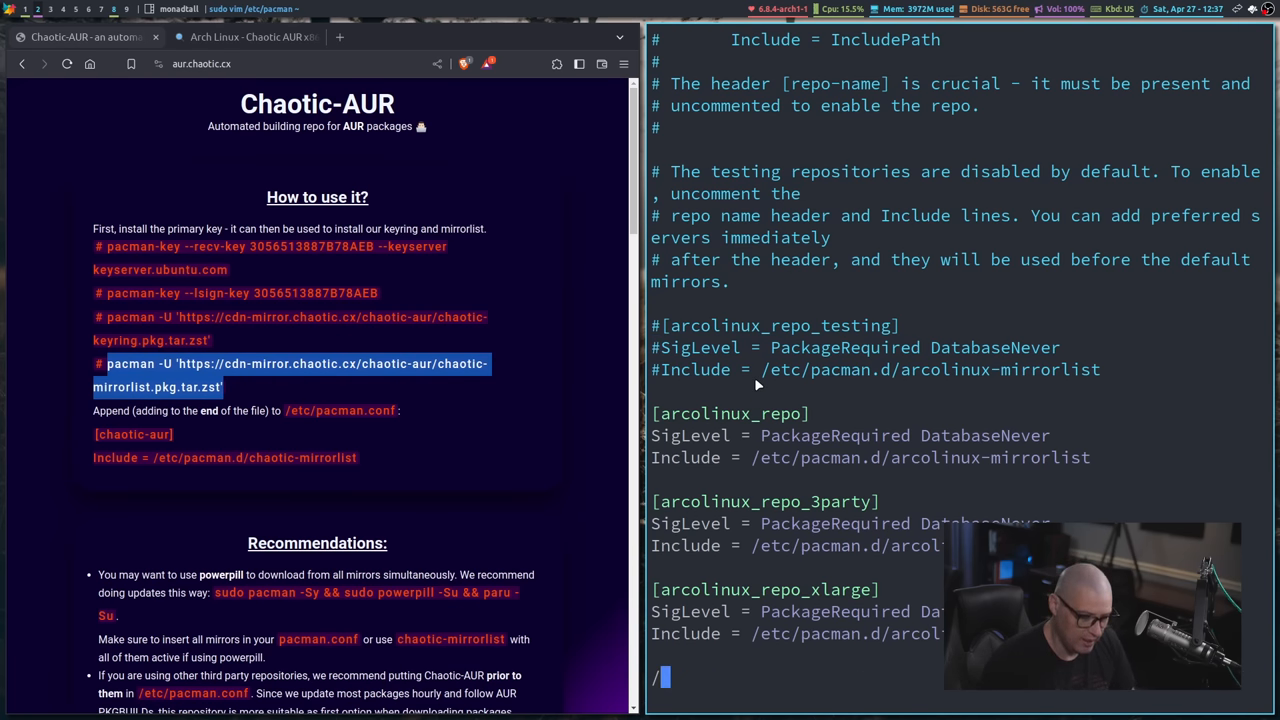
# - Append a [chaotic-aur] section with Include = /etc/pacman.d/chaotic-mirrorlist at the end of pacman.conf
pyautogui.write('chaot')
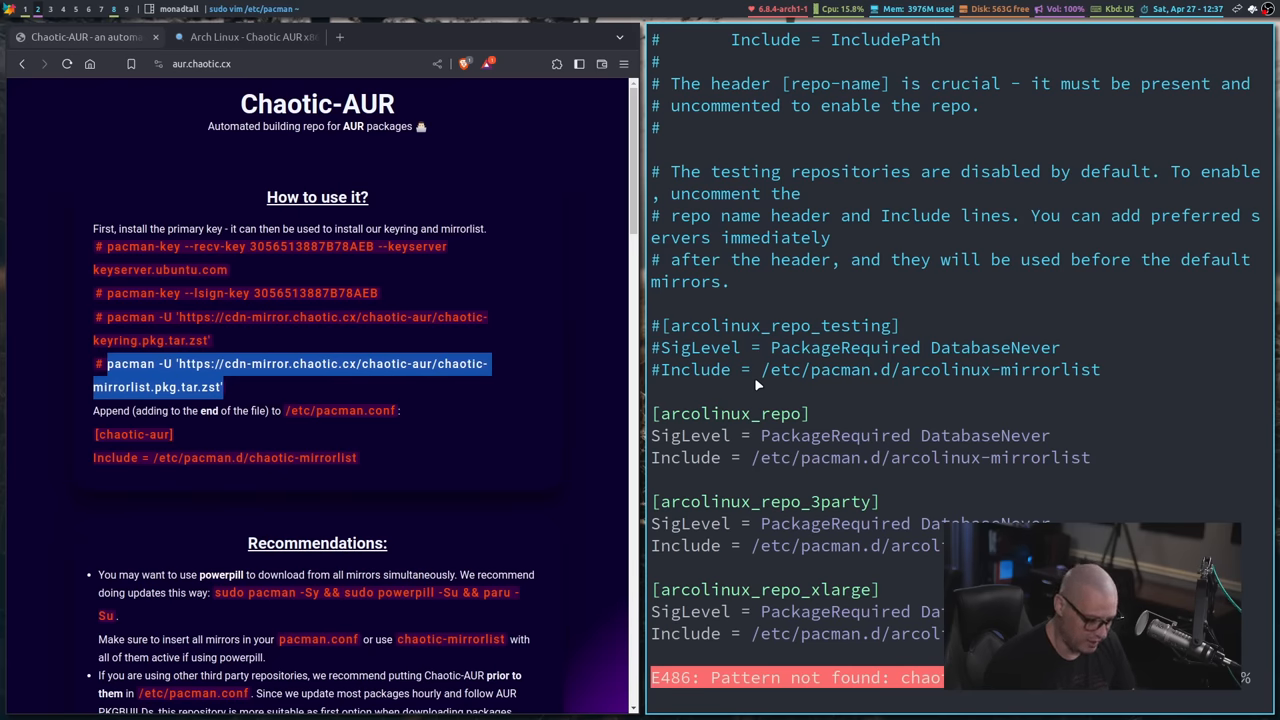
pyautogui.scroll(-3)
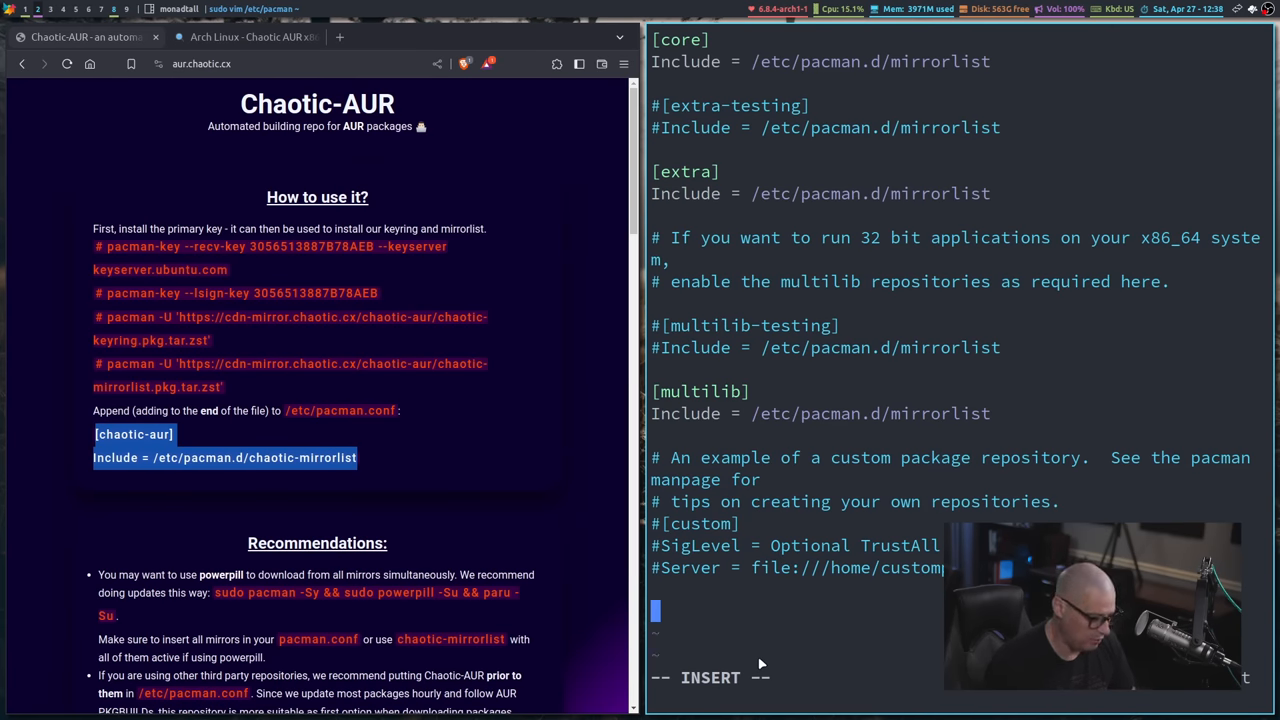
pyautogui.write('c')
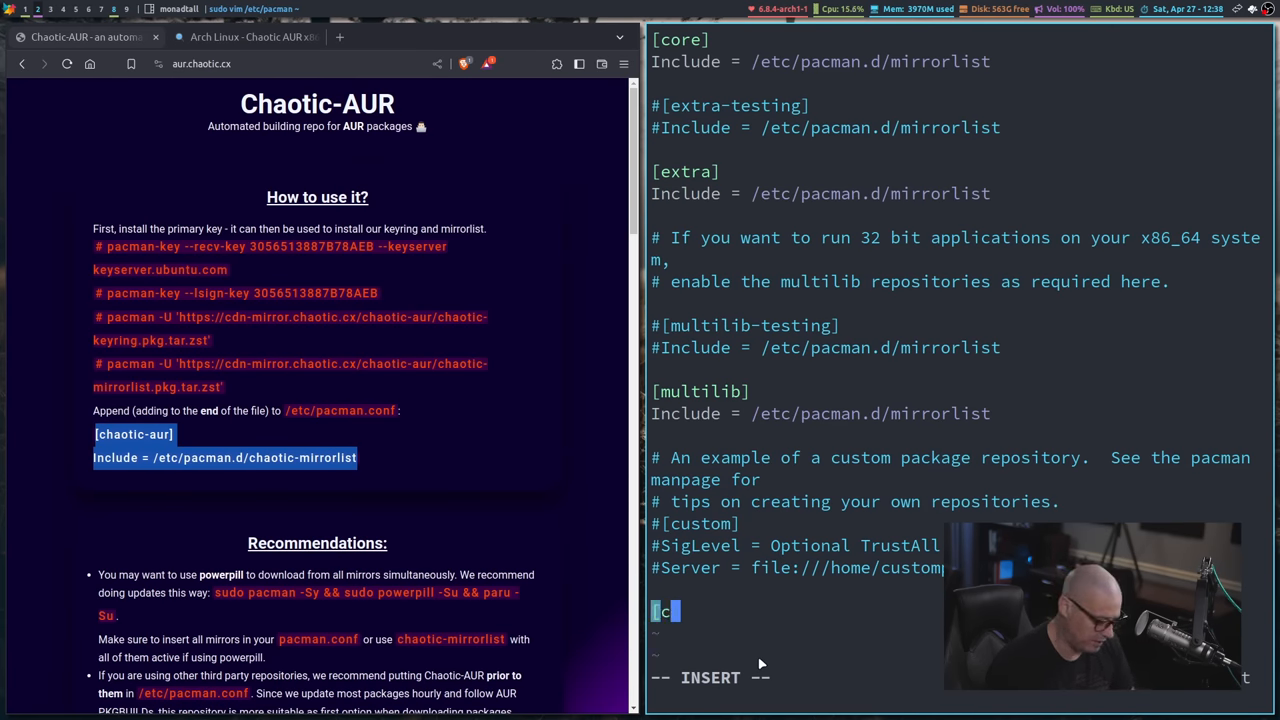
pyautogui.write('haotic-aur')
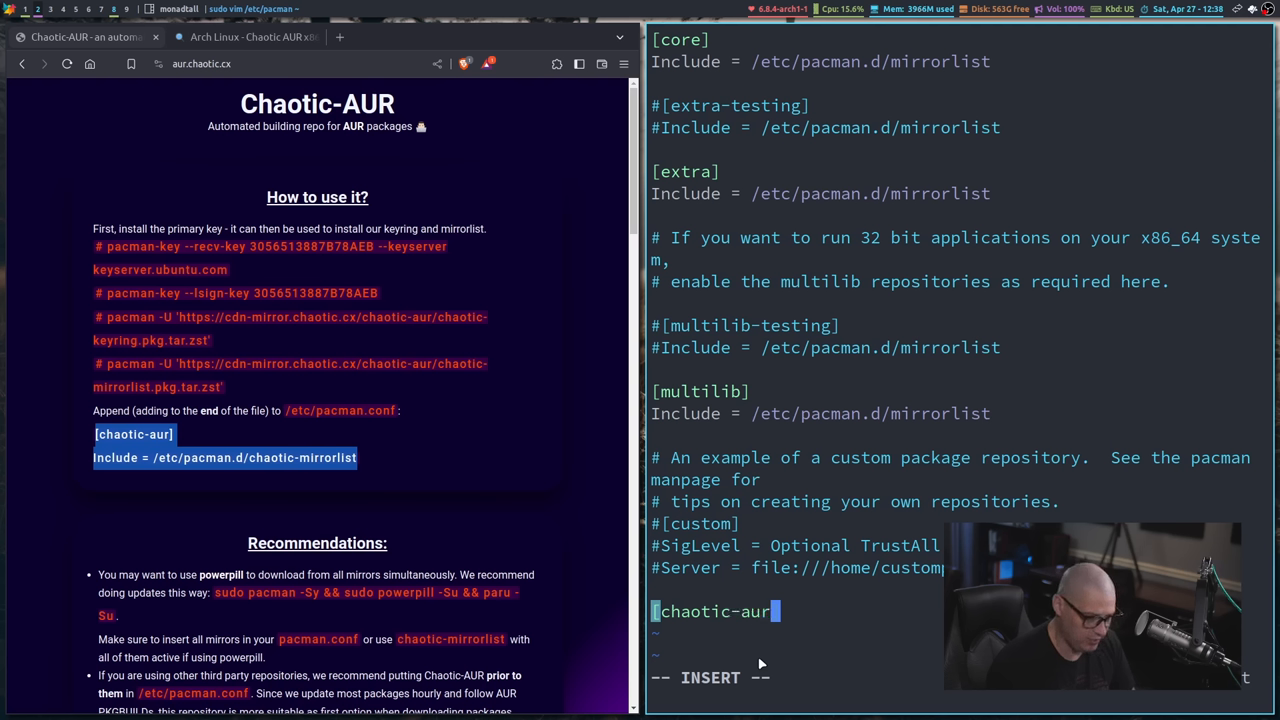
pyautogui.write('In')
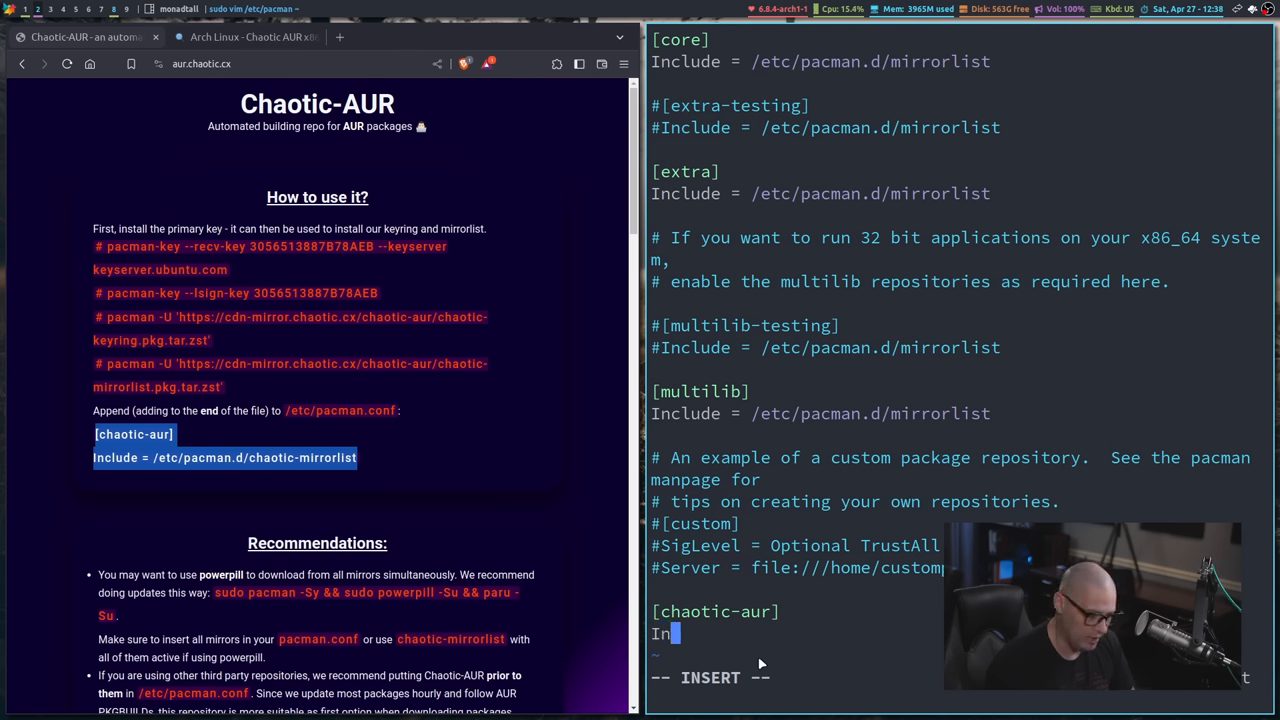
pyautogui.write('clude =')
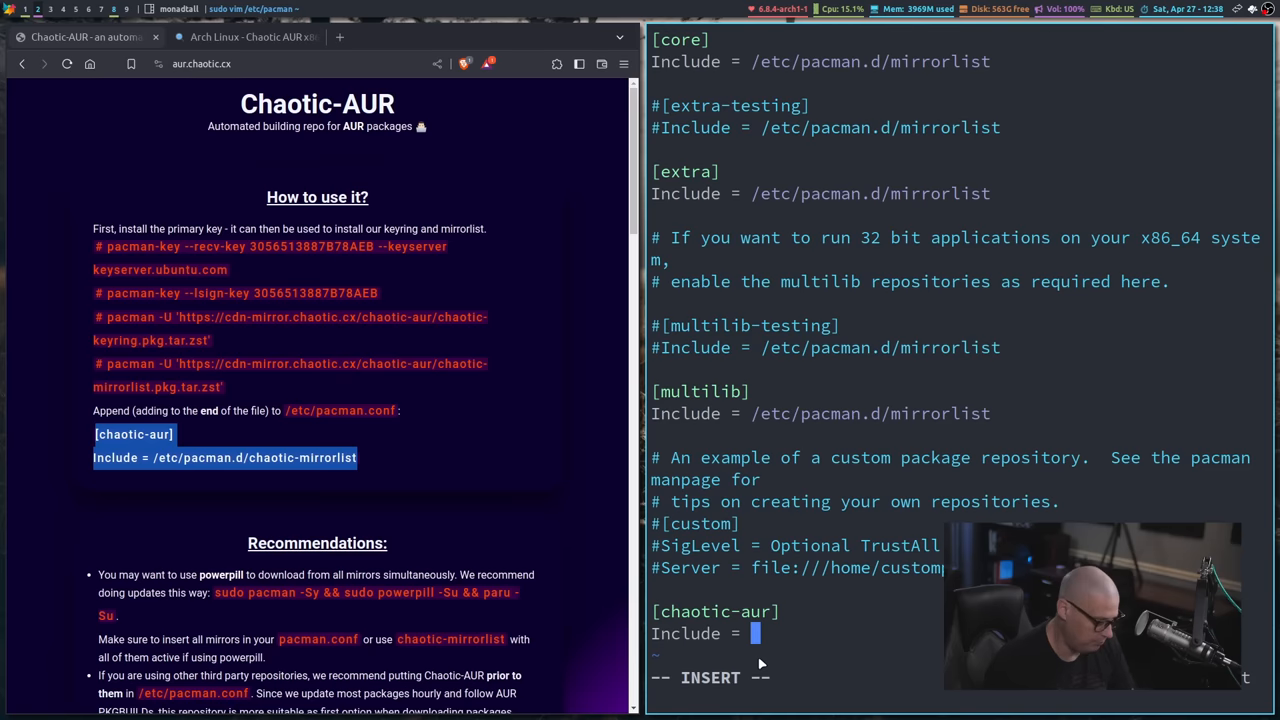
pyautogui.write('/etc/op')
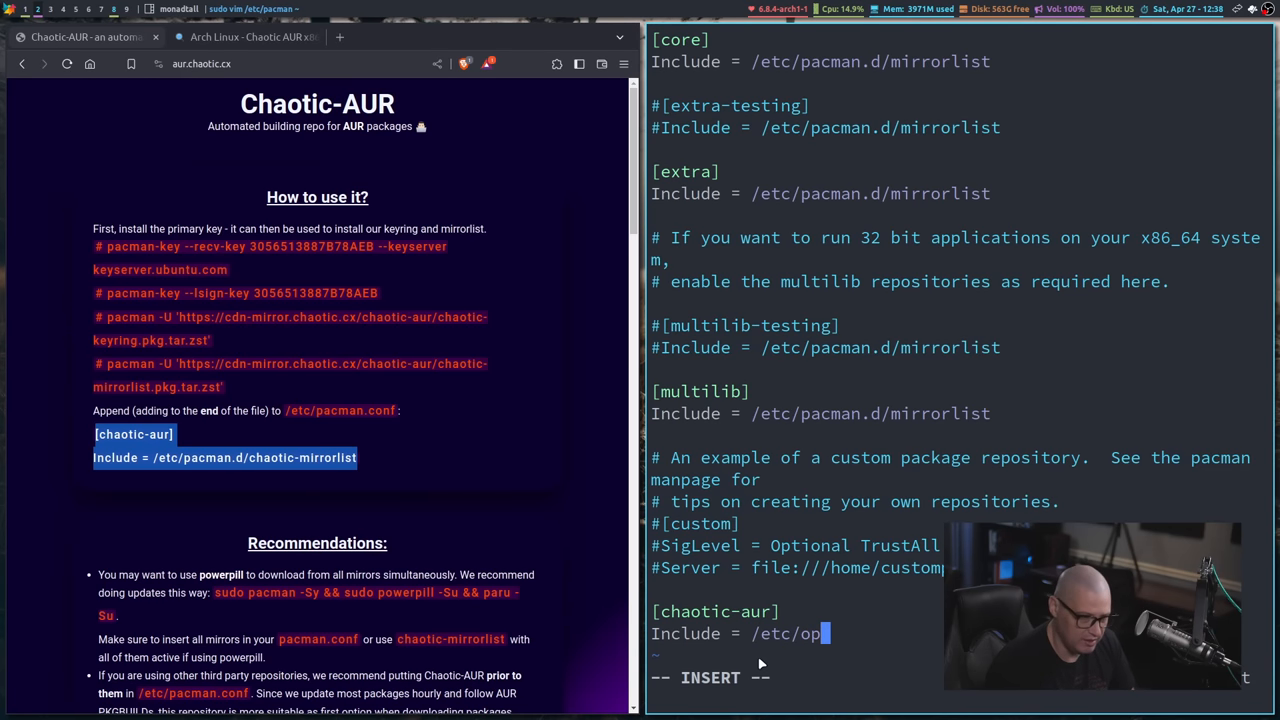
pyautogui.write('pacman.d/c')
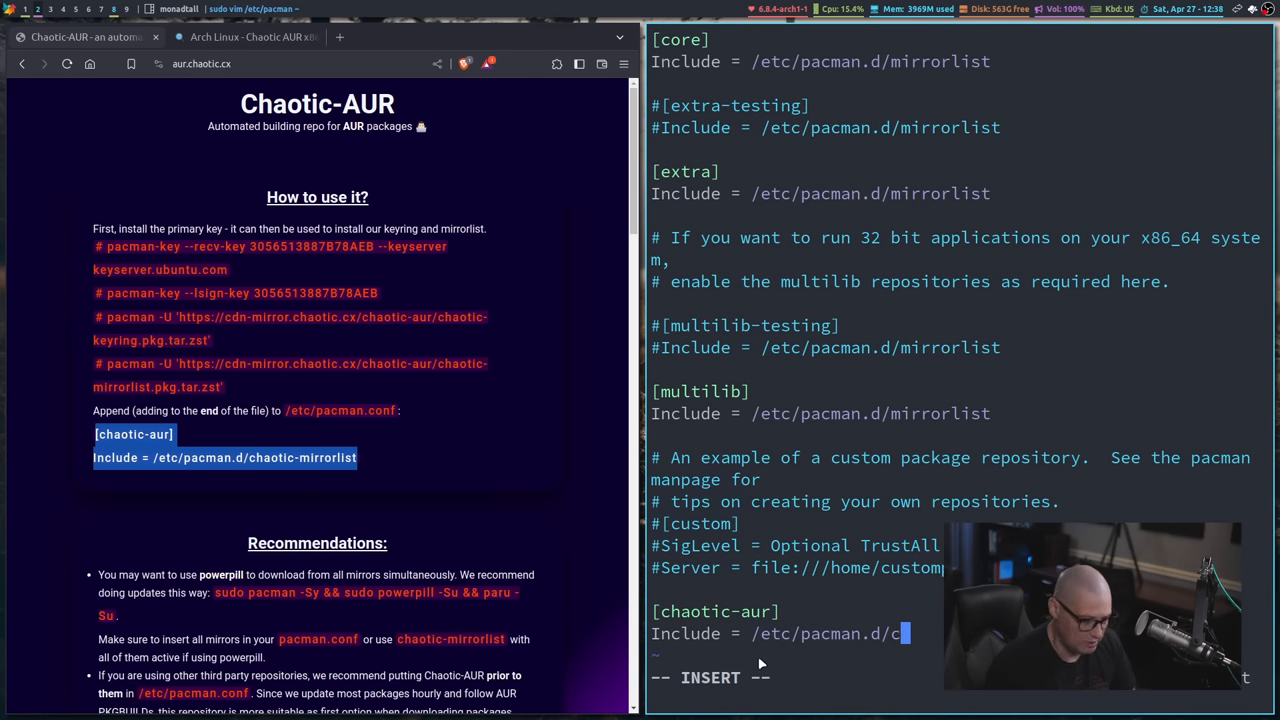
pyautogui.write('haot')
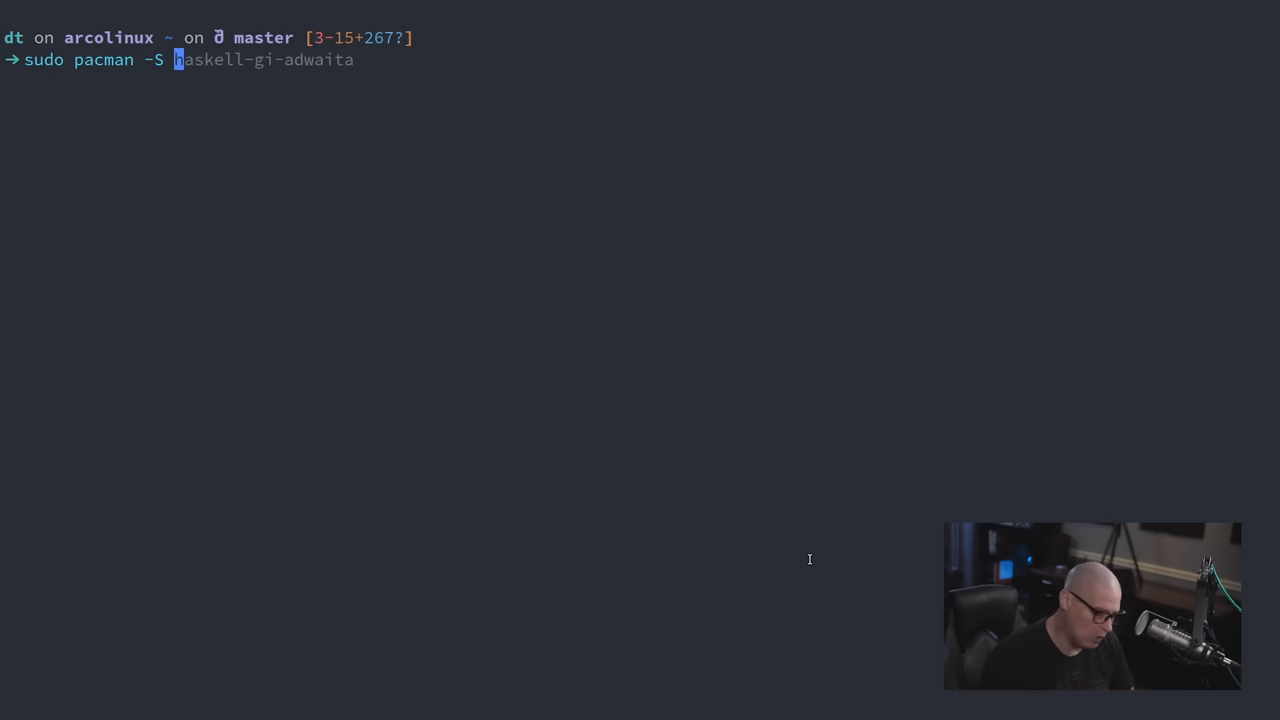
# - Run sudo pacman -S chaotic-aur/brave-bin, then switch to the pkgs.org Chaotic AUR package list
pyautogui.write('brave')
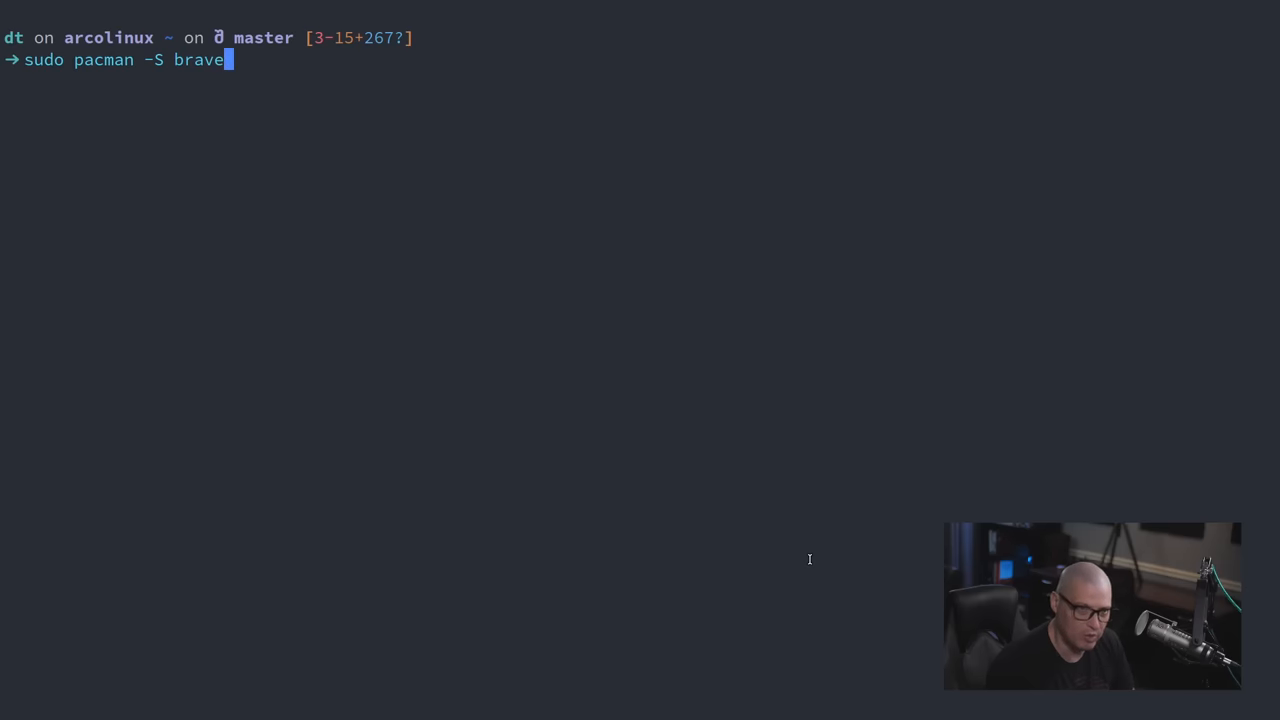
pyautogui.write('-bin')
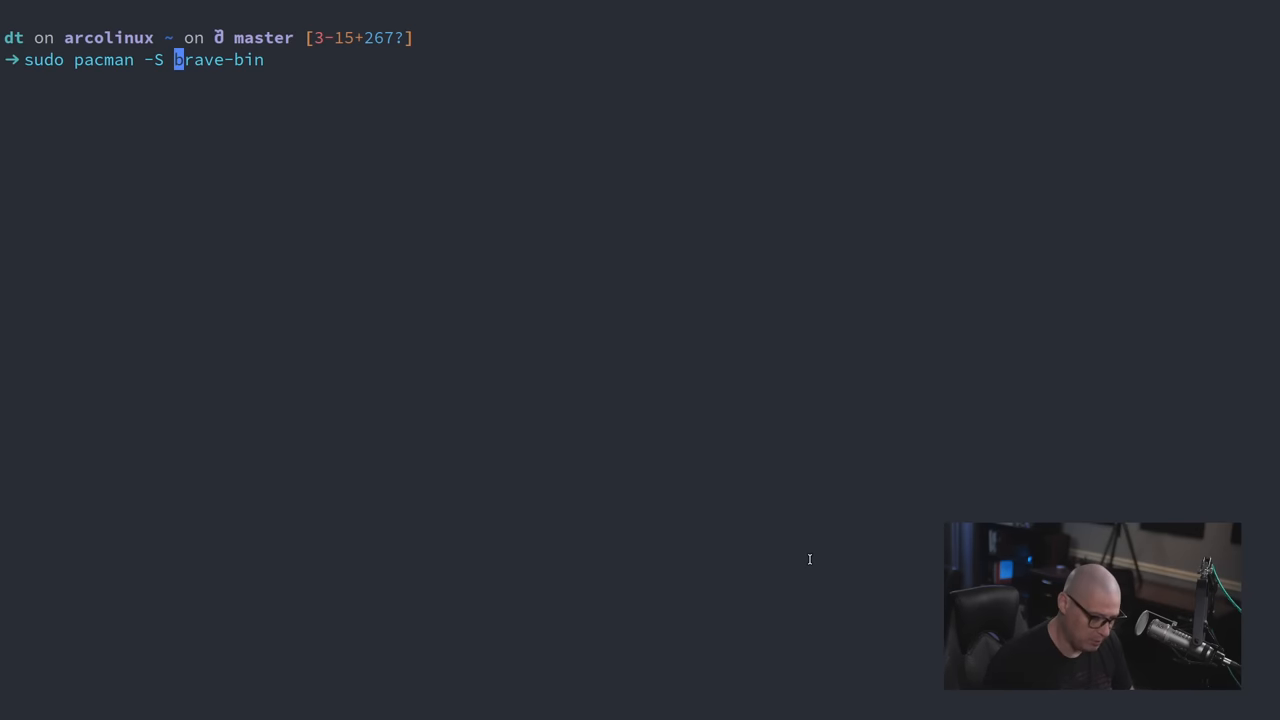
pyautogui.write('chaotic-aur')
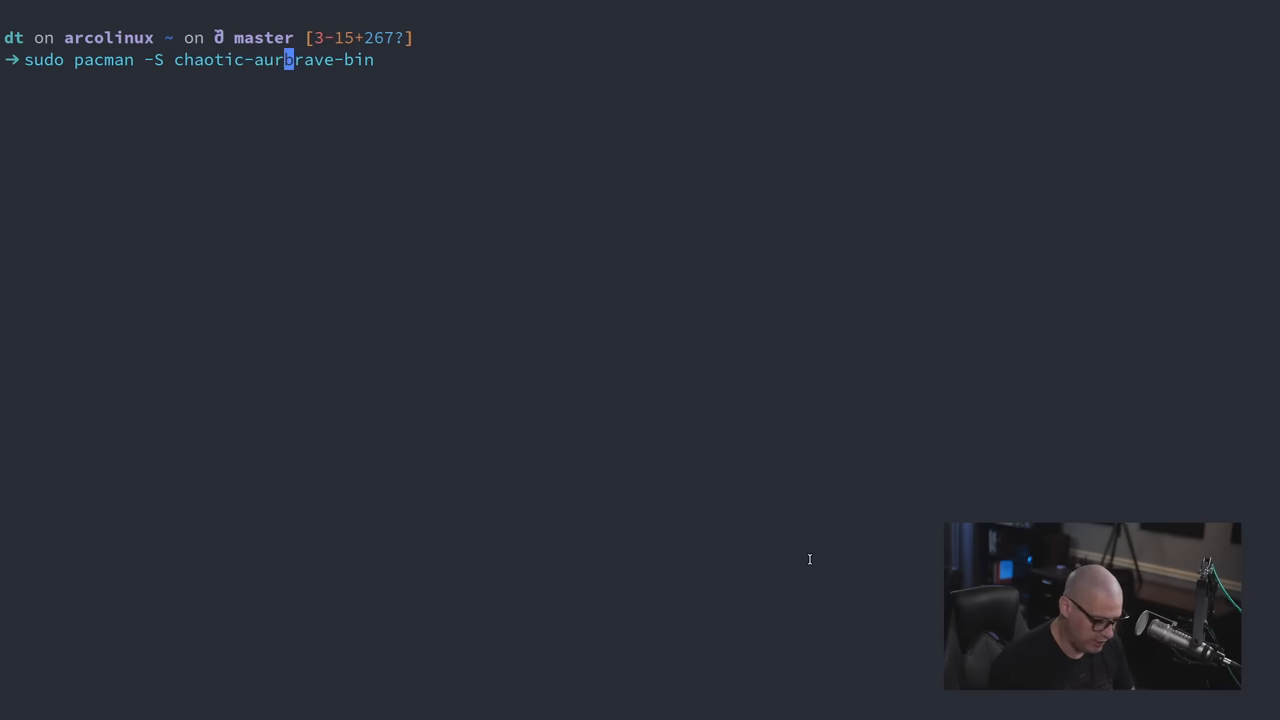
pyautogui.write('/')
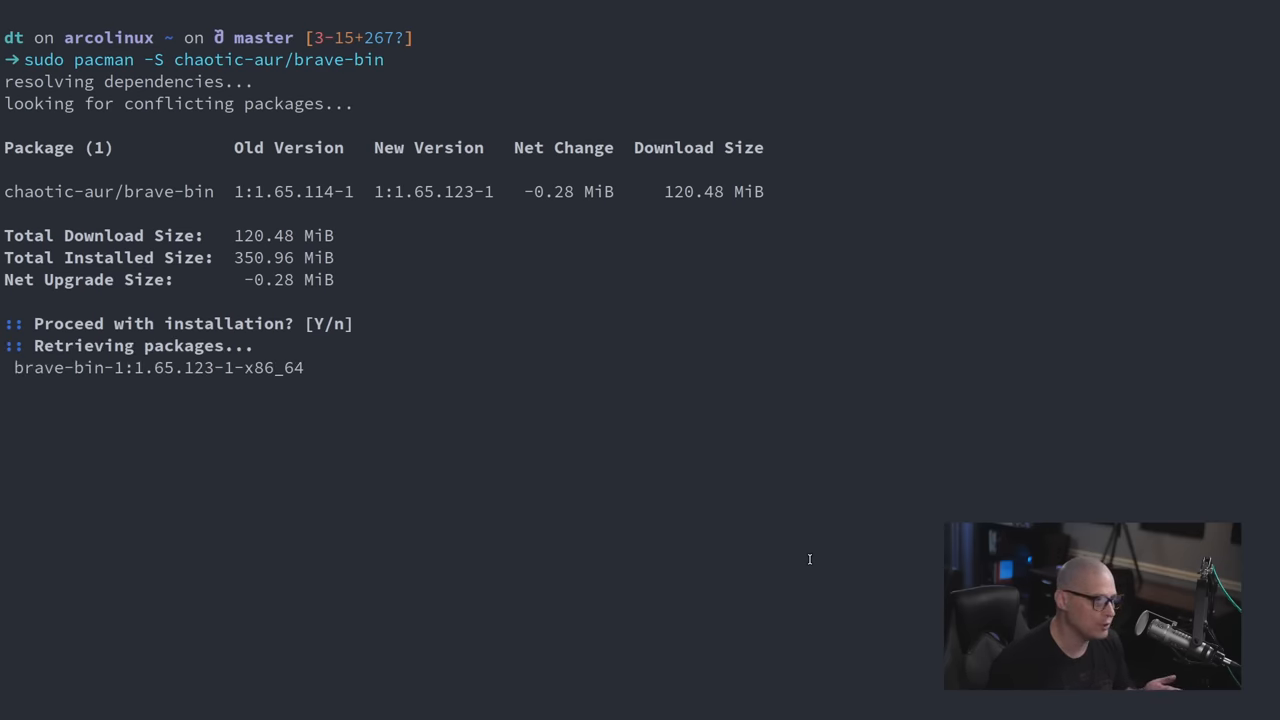
pyautogui.press('Return')
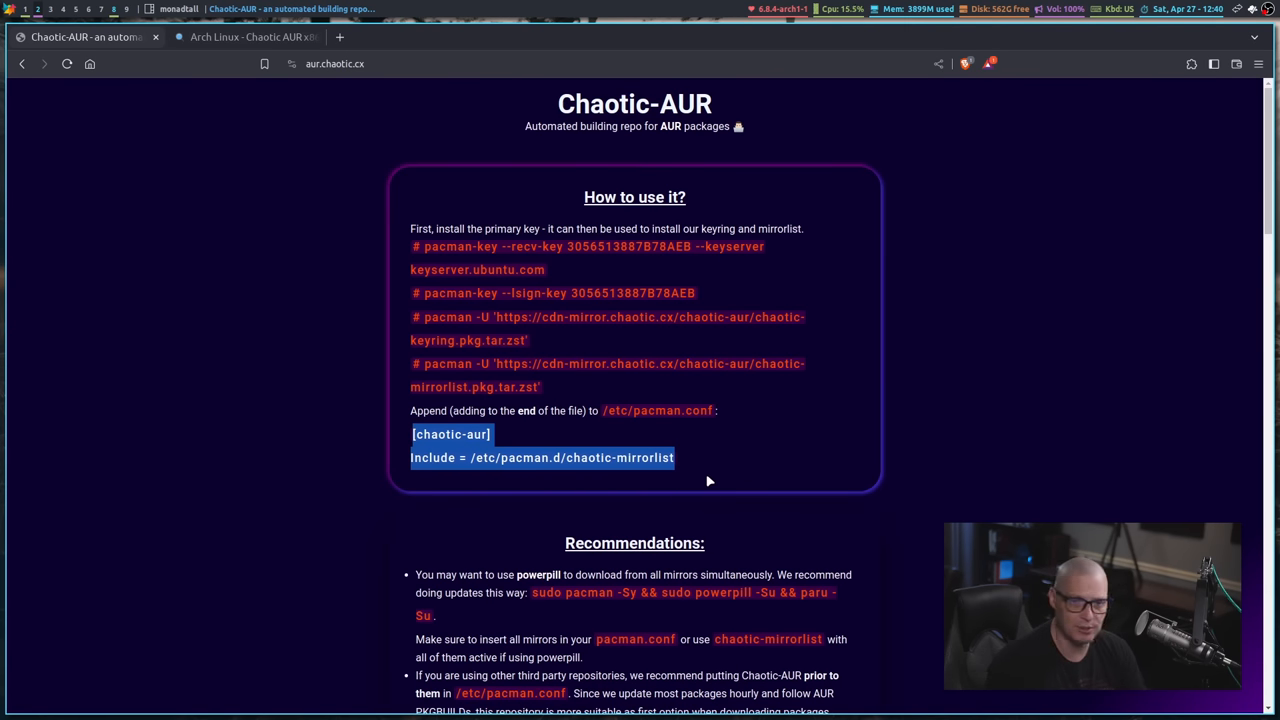
pyautogui.moveTo(632, 430)
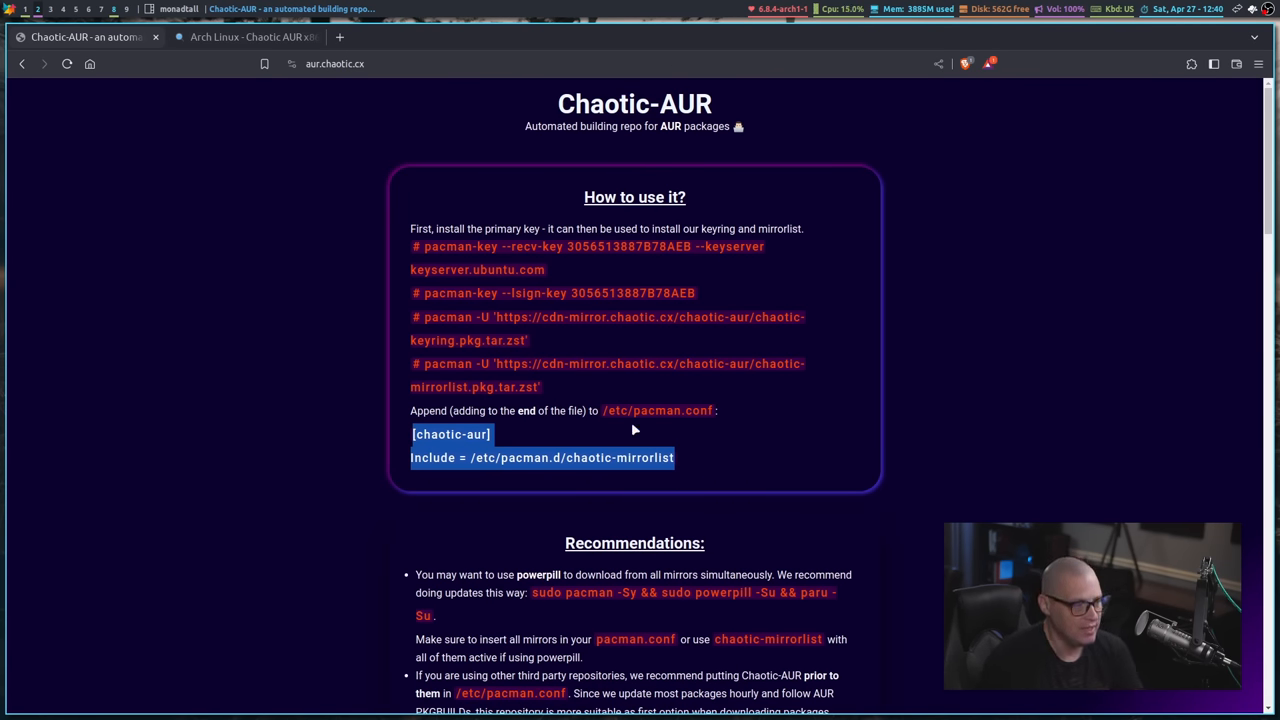
pyautogui.click(246, 36)
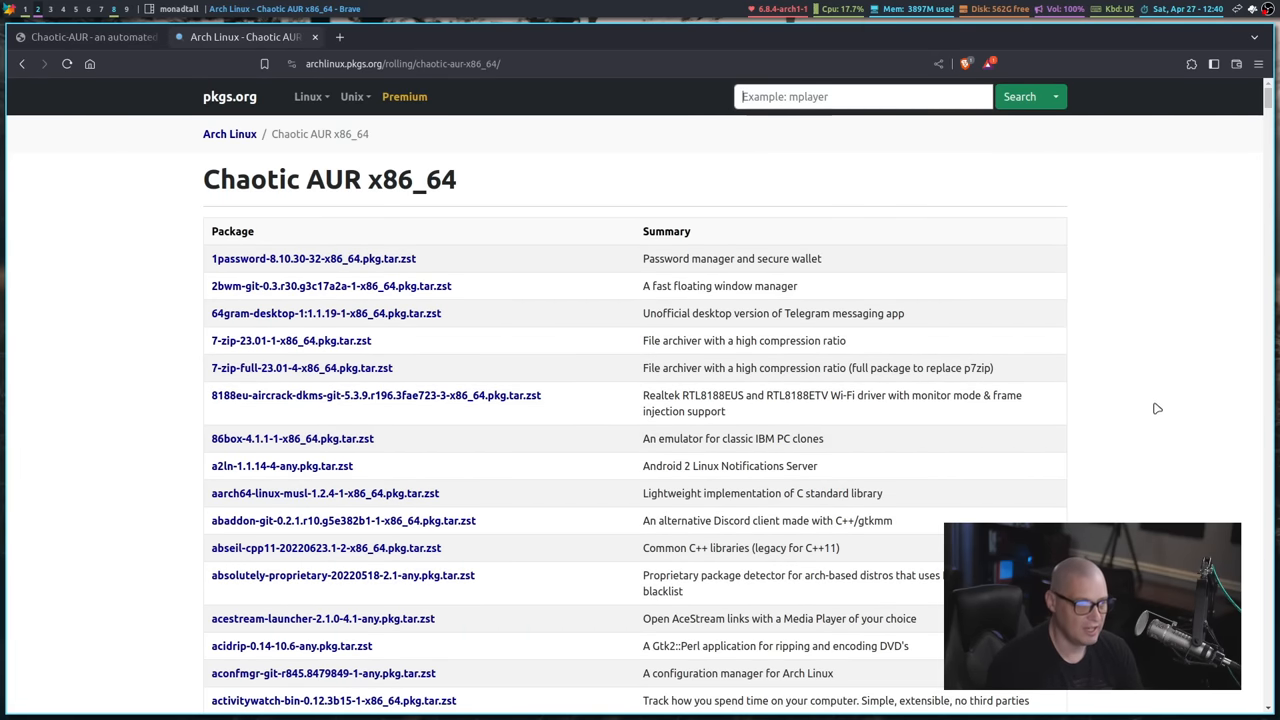
pyautogui.moveTo(1266, 224)
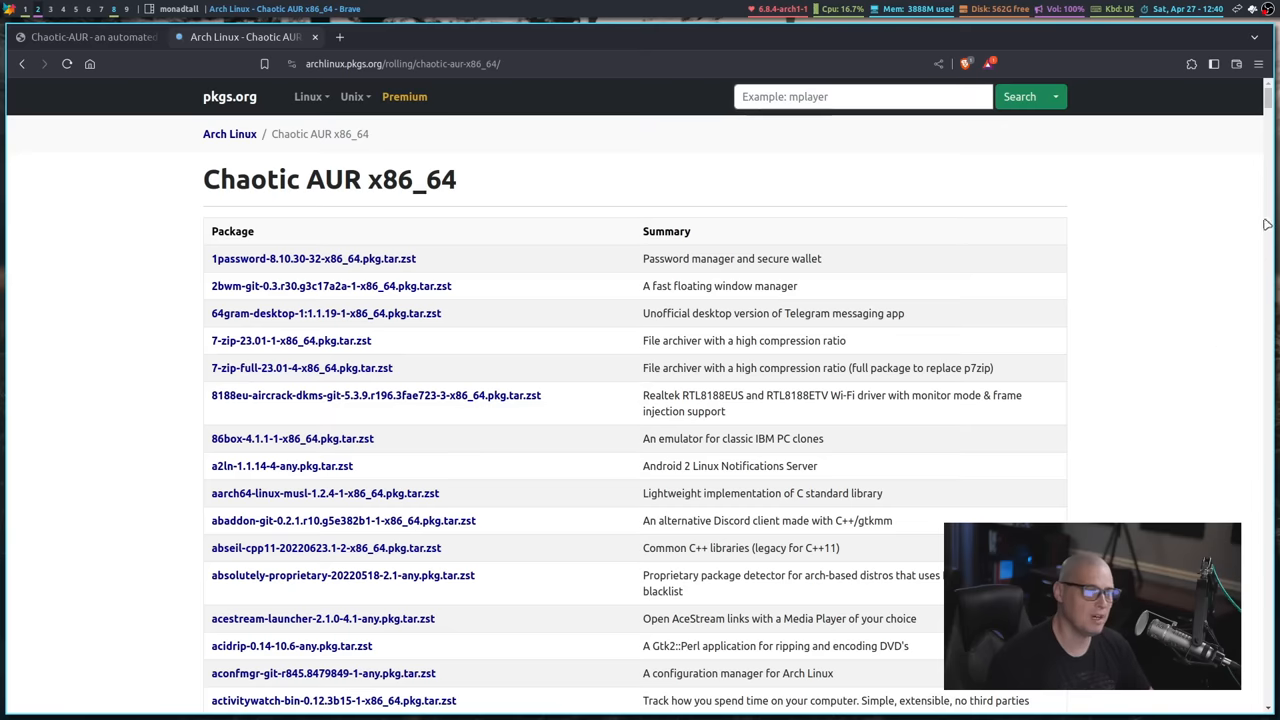
pyautogui.moveTo(984, 184)
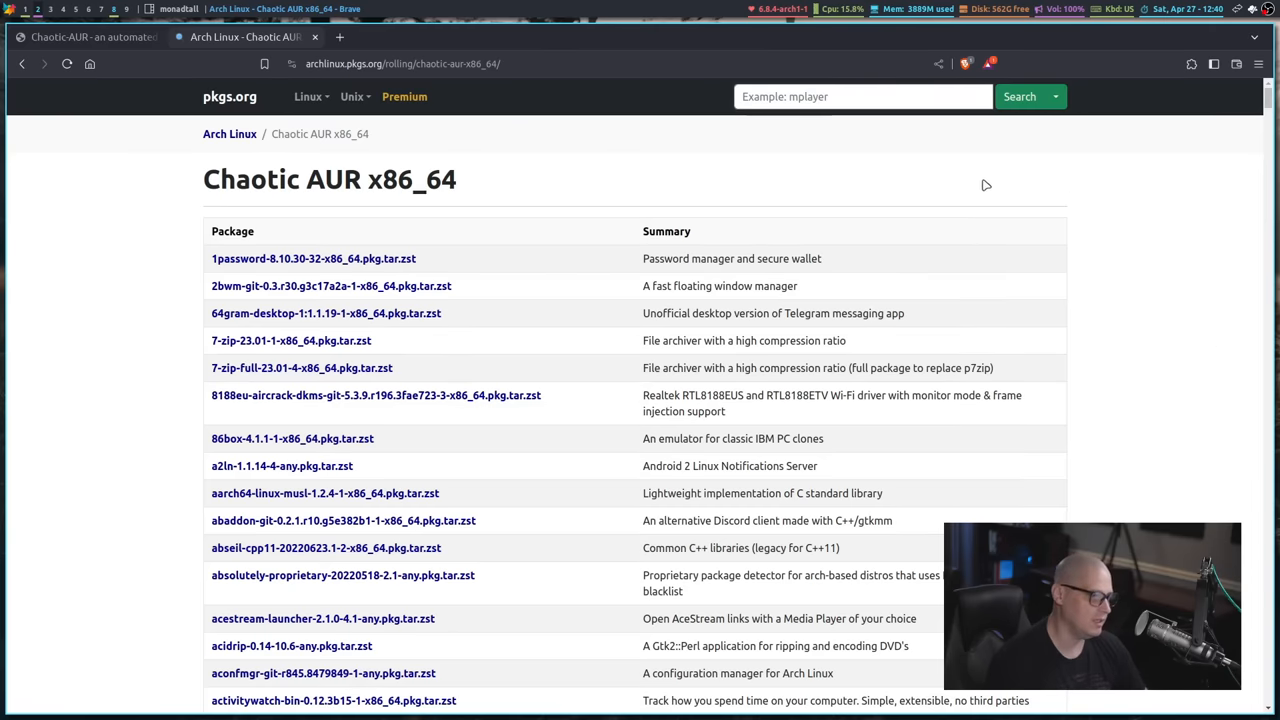
# - Scroll through the Chaotic AUR x86_64 list and go to its second page
pyautogui.scroll(-3)
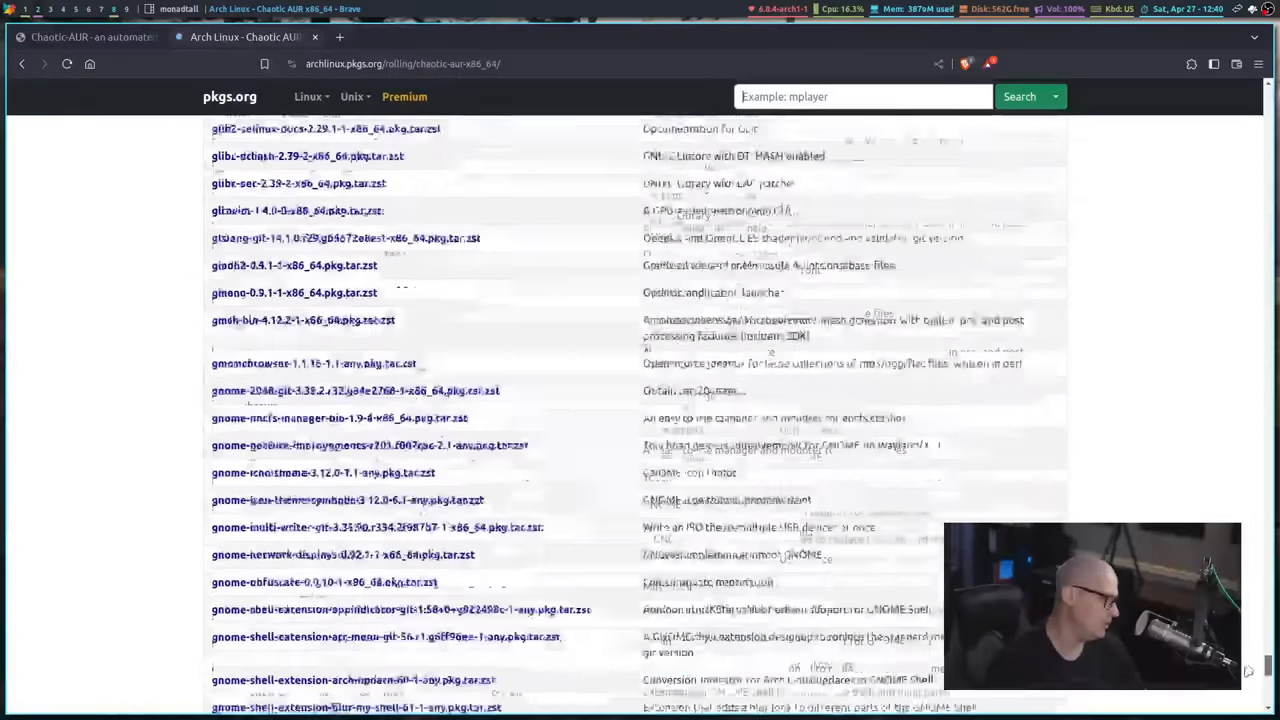
pyautogui.scroll(-3)
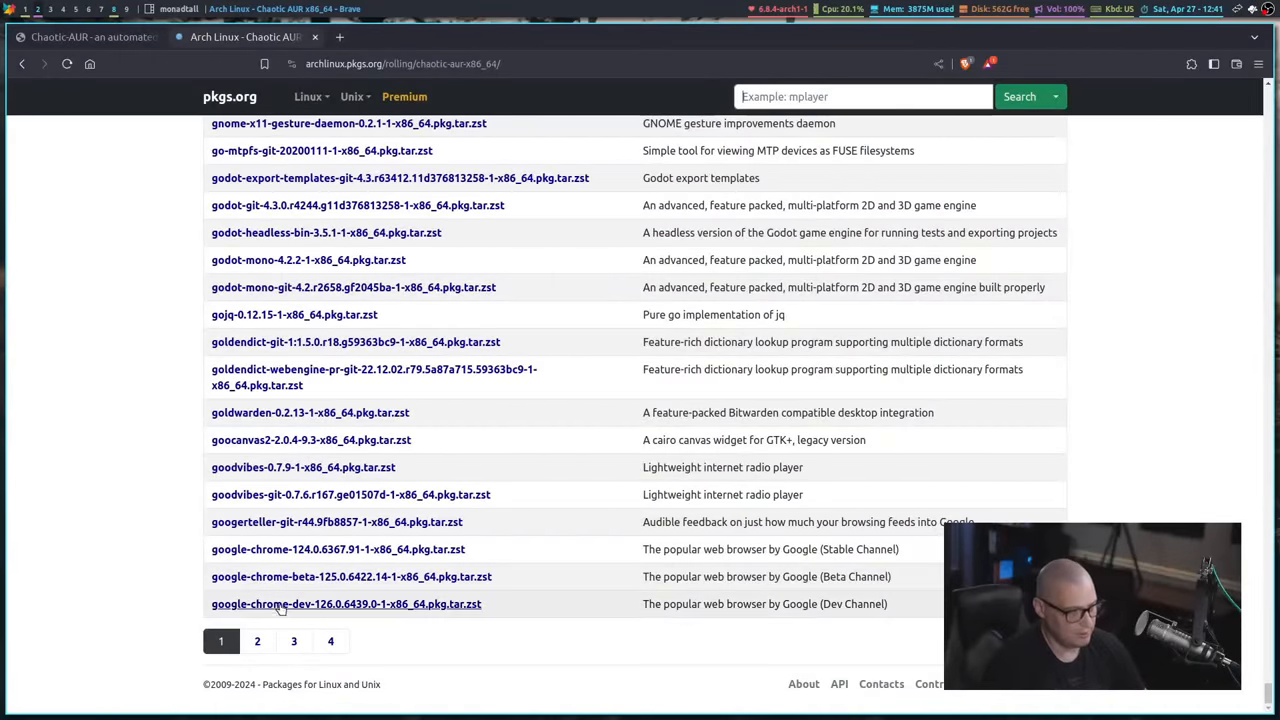
pyautogui.click(256, 640)
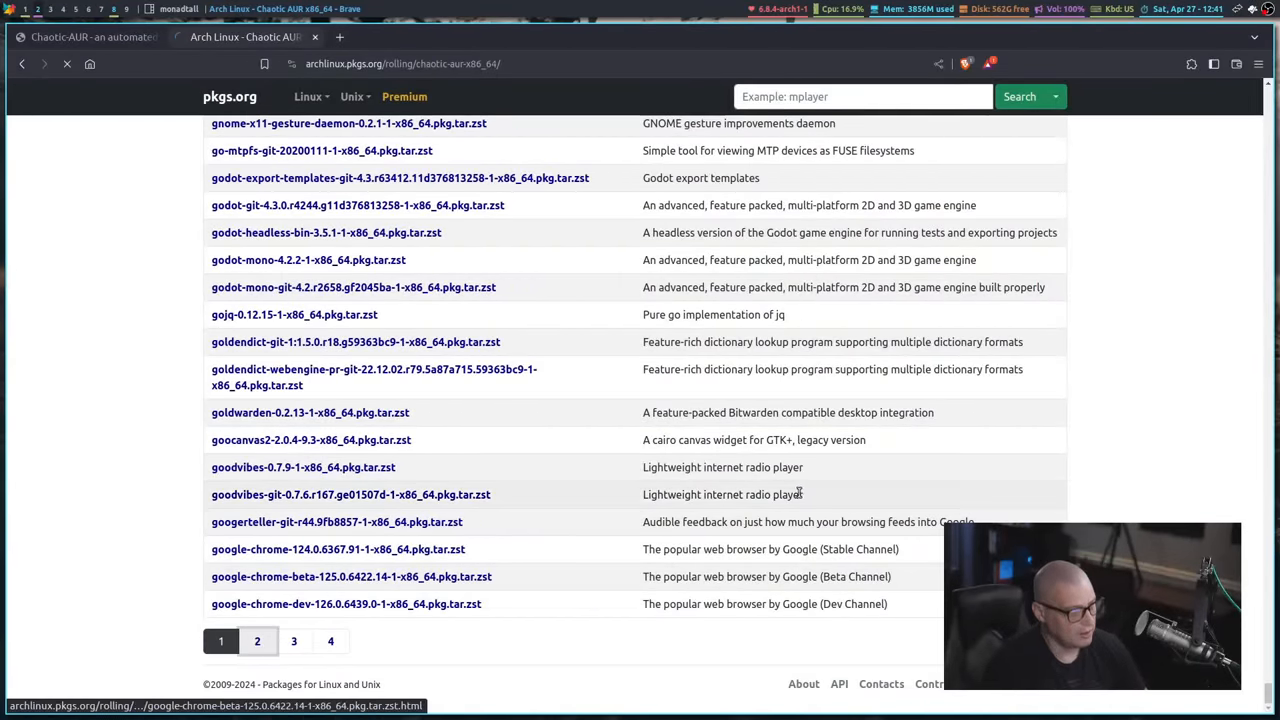
pyautogui.click(256, 640)
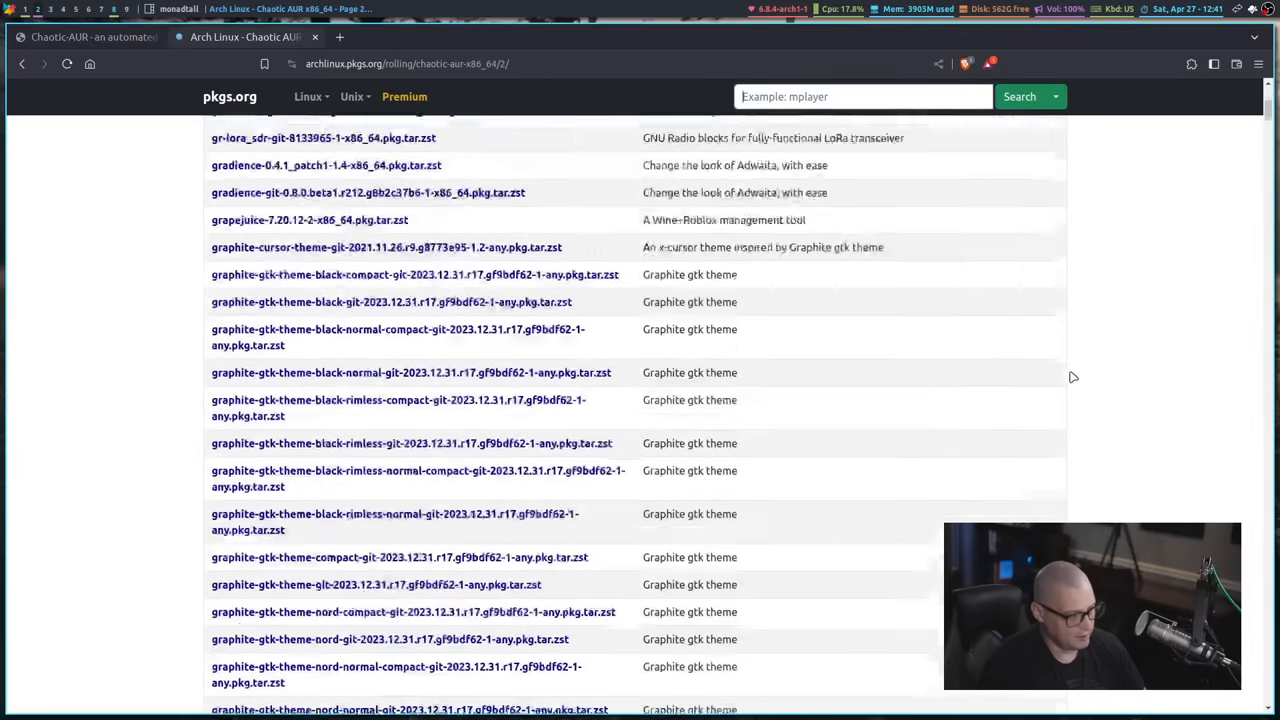
# - Scroll down page 2 of the list through the n-named packages
pyautogui.scroll(-3)
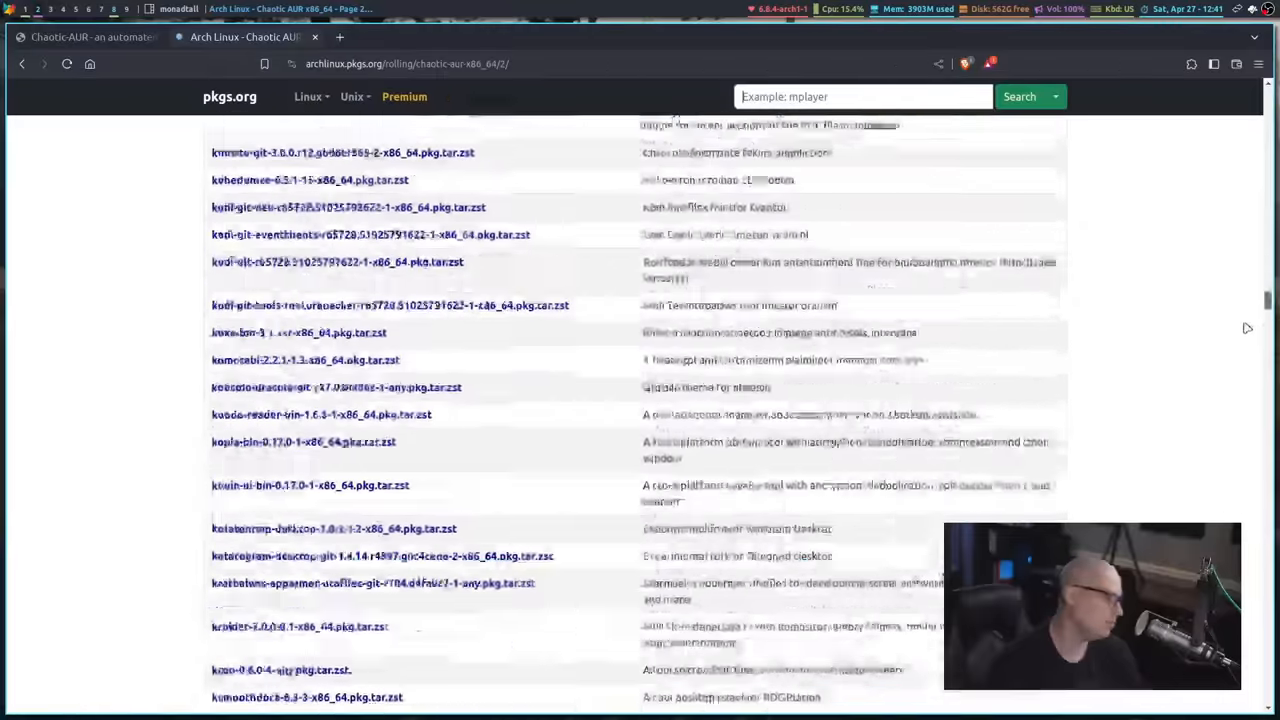
pyautogui.scroll(-3)
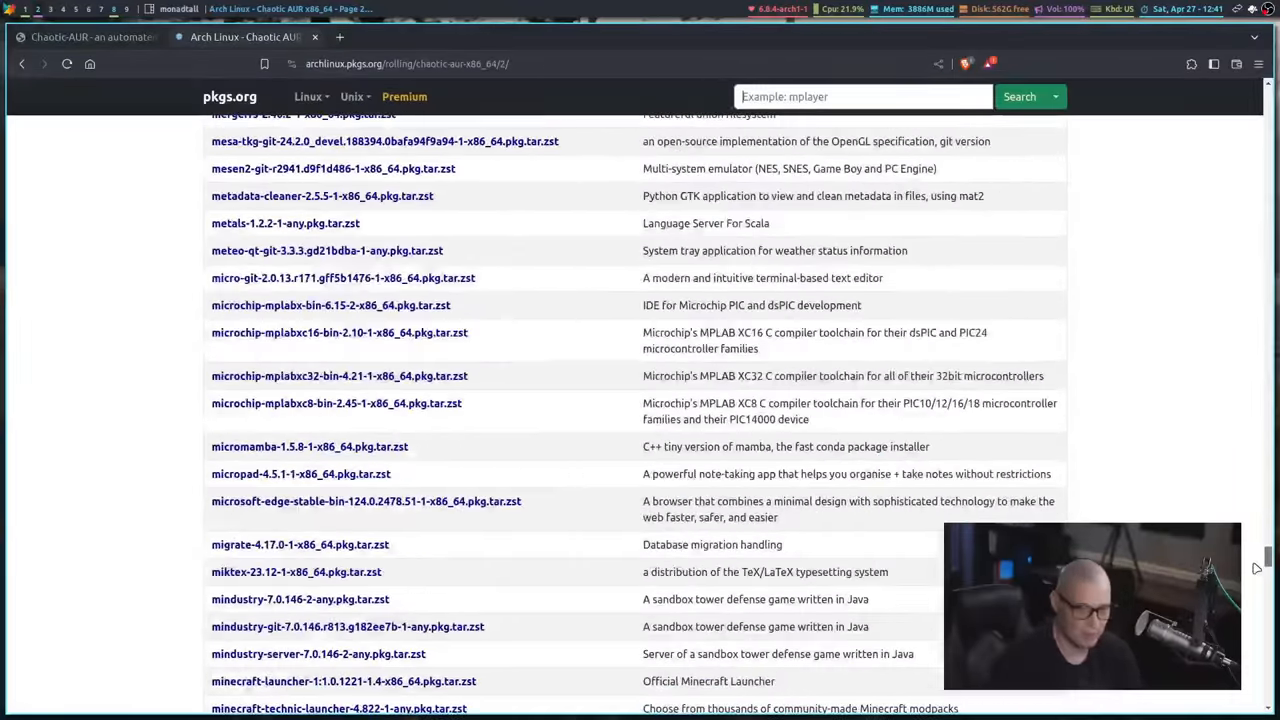
pyautogui.scroll(-3)
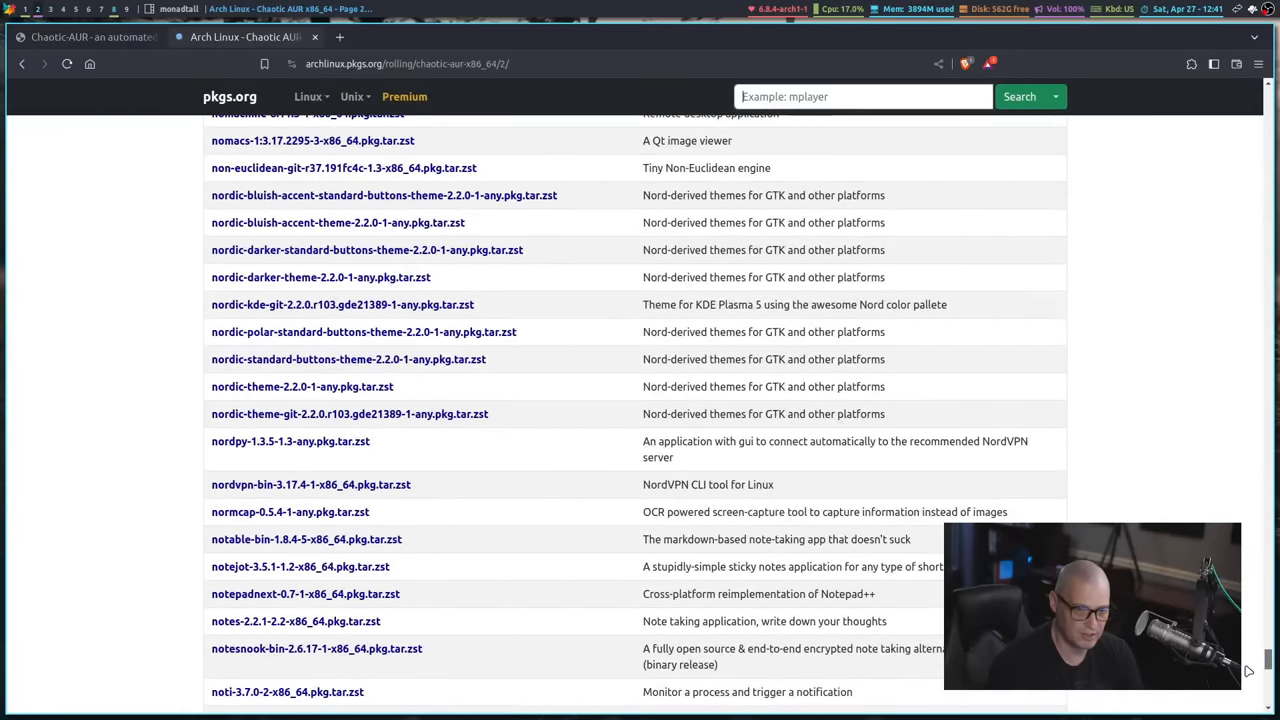
pyautogui.scroll(-3)
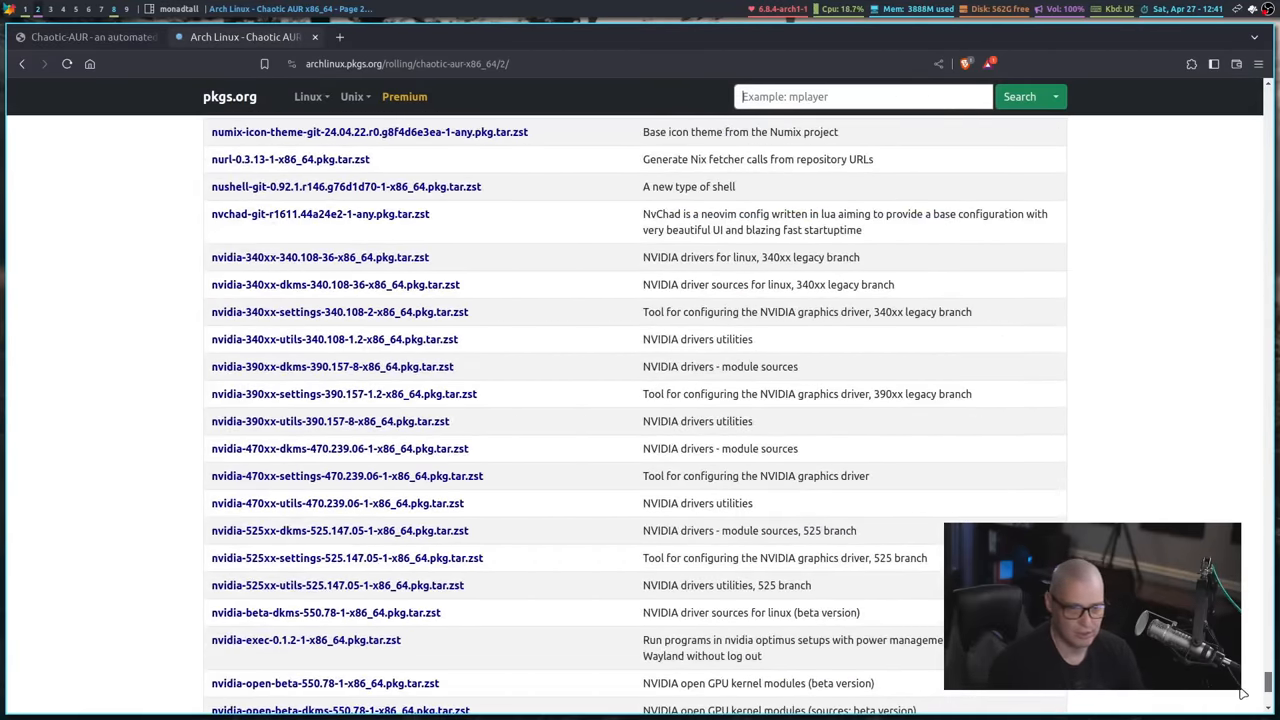
pyautogui.scroll(-3)
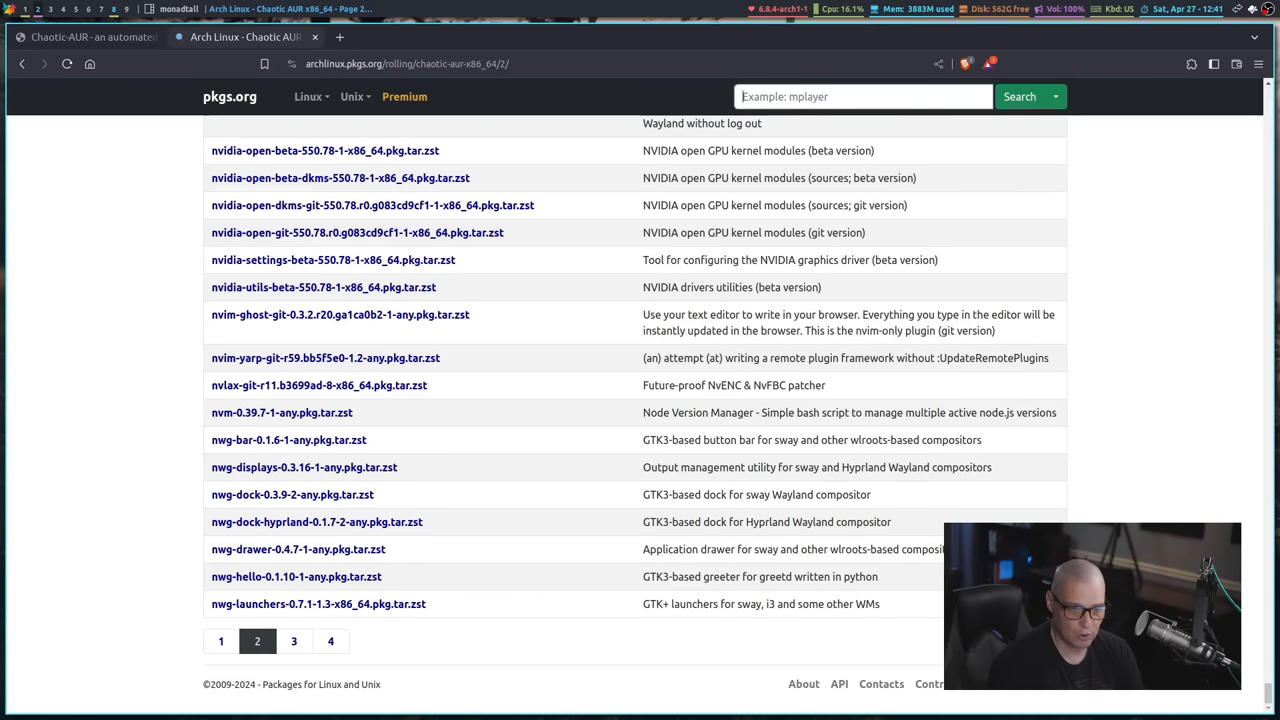
pyautogui.moveTo(292, 640)
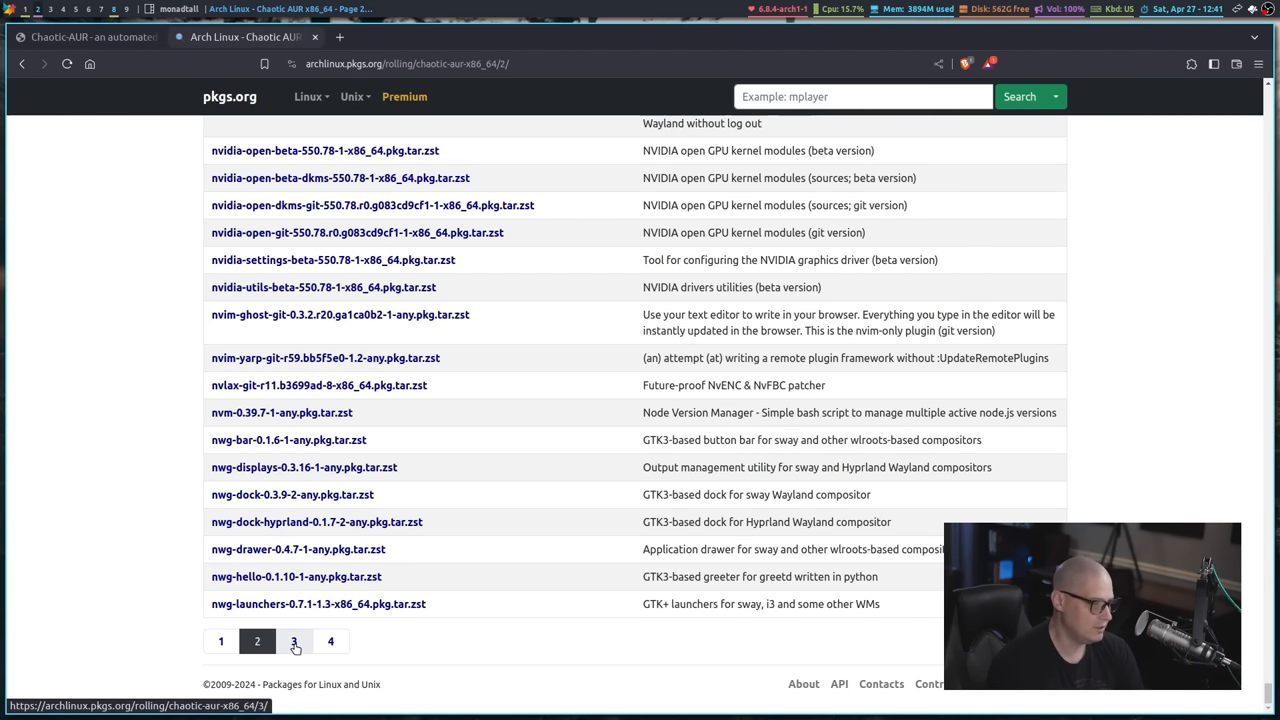
# - Go to page 3 and search the page for 'paru', stepping to the next match
pyautogui.click(294, 640)
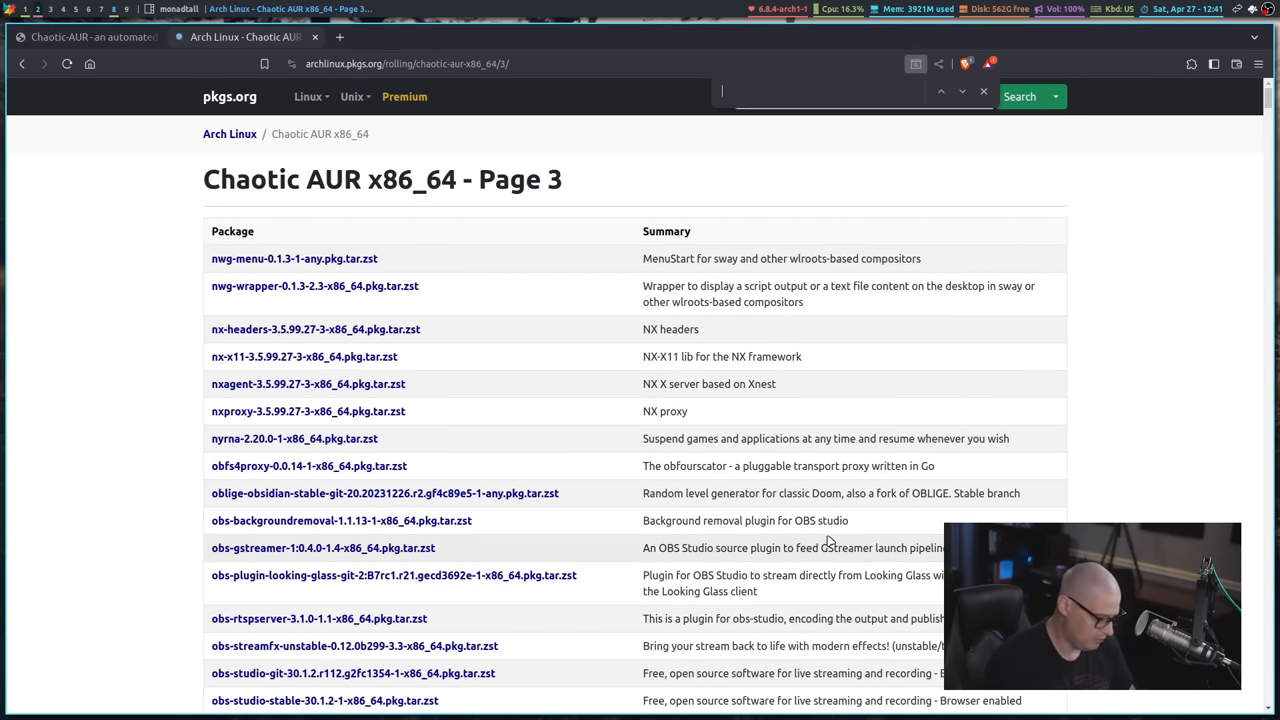
pyautogui.write('paru')
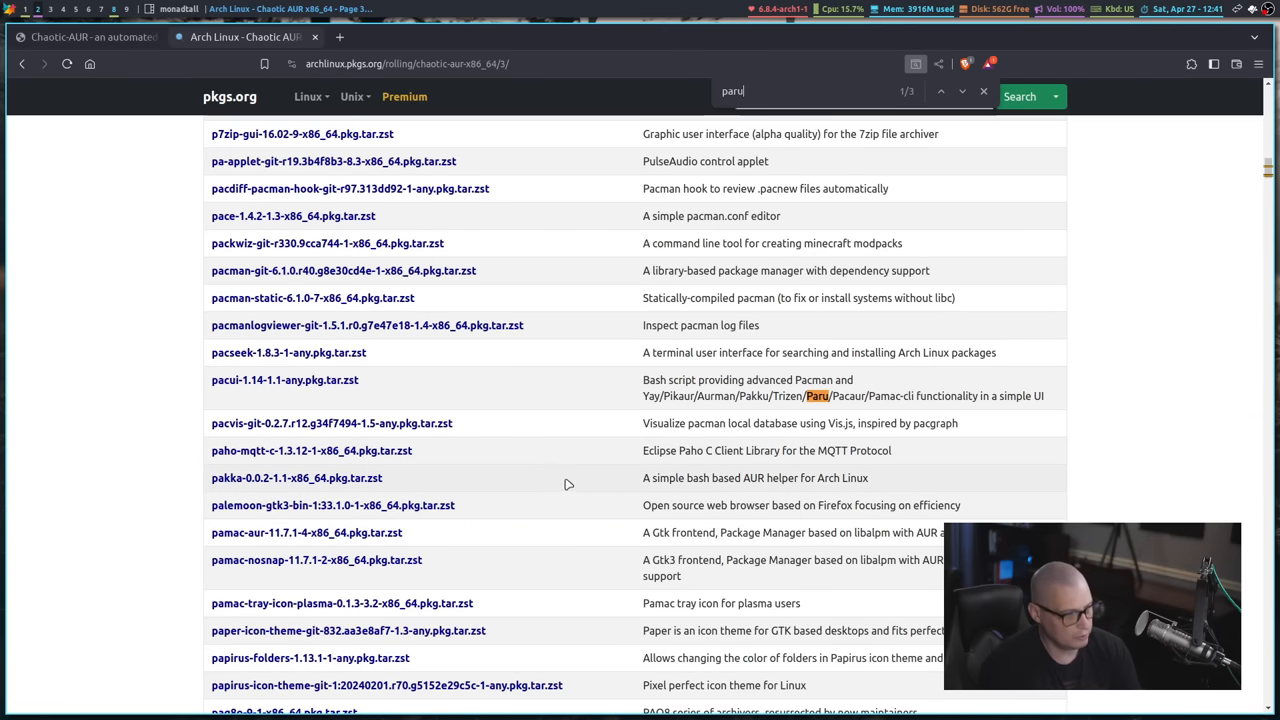
pyautogui.click(940, 92)
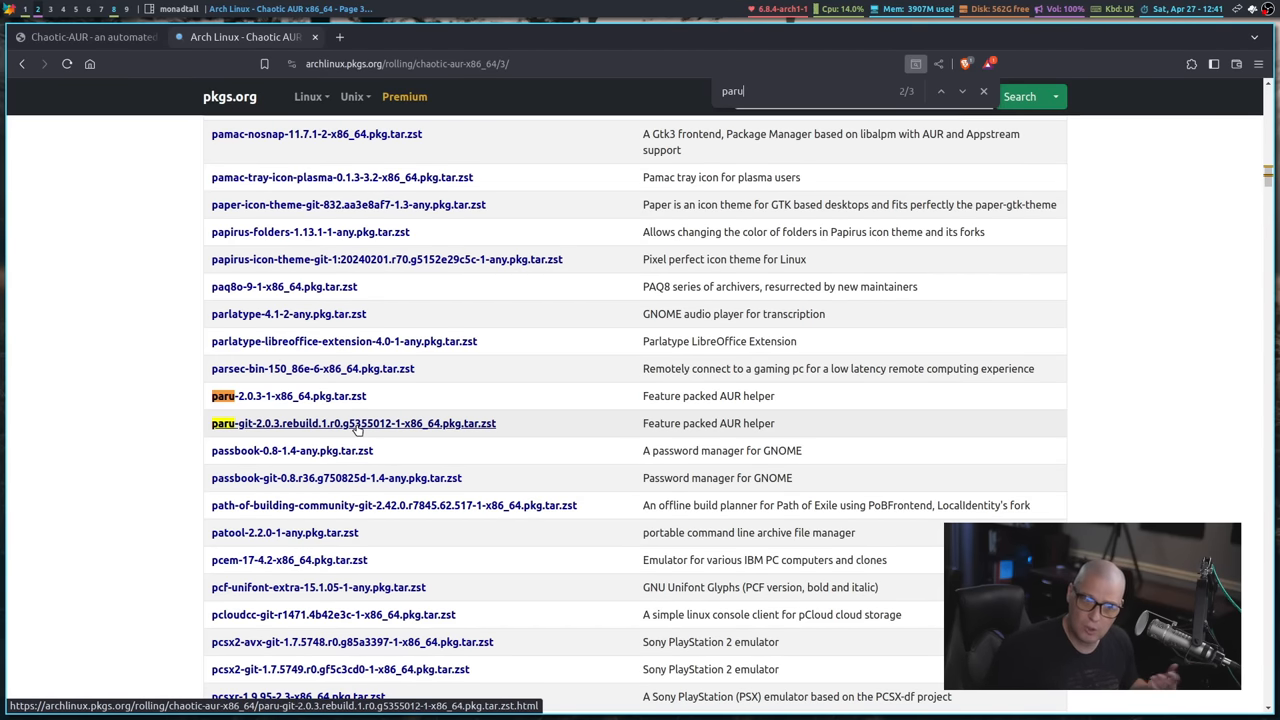
pyautogui.moveTo(364, 408)
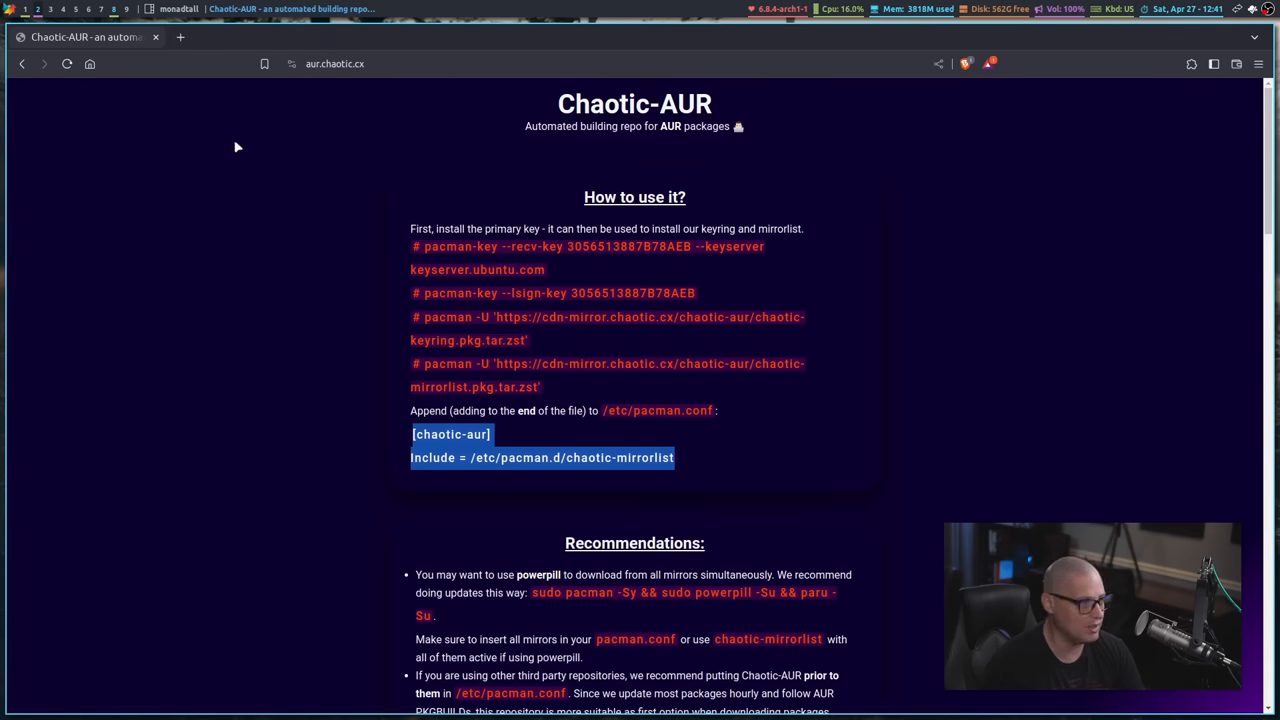
pyautogui.moveTo(158, 36)
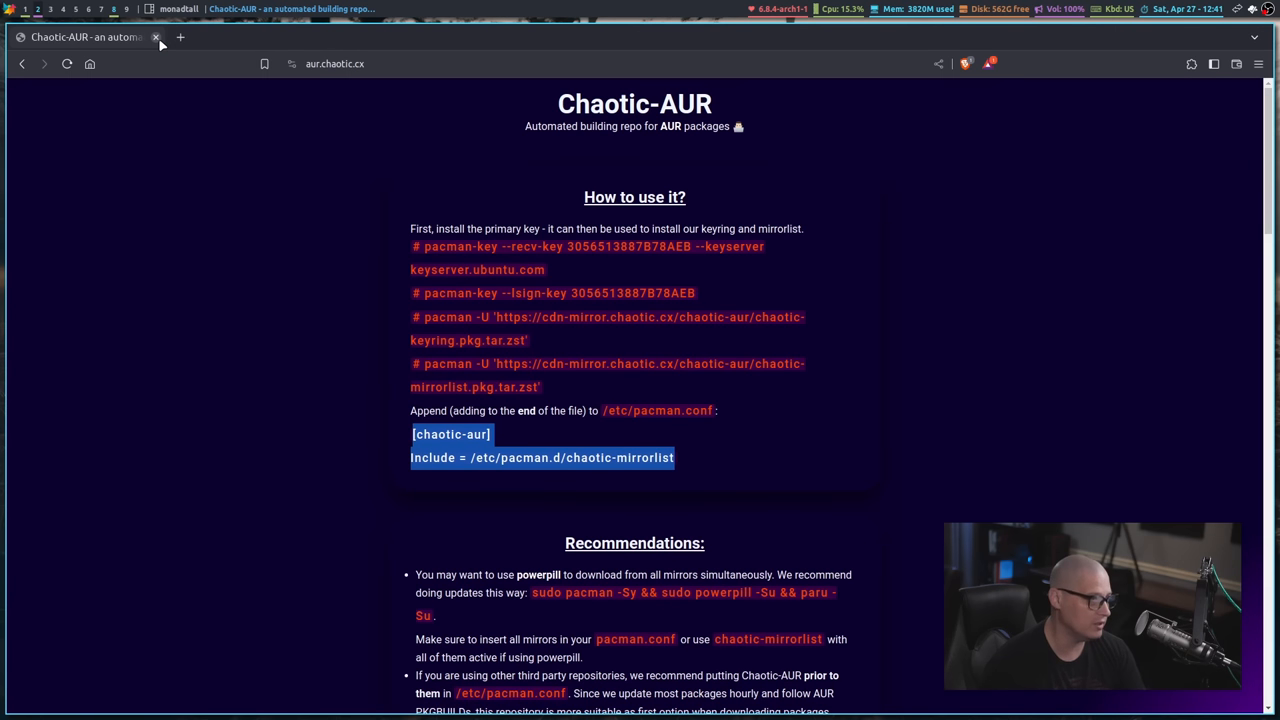
pyautogui.moveTo(84, 36)
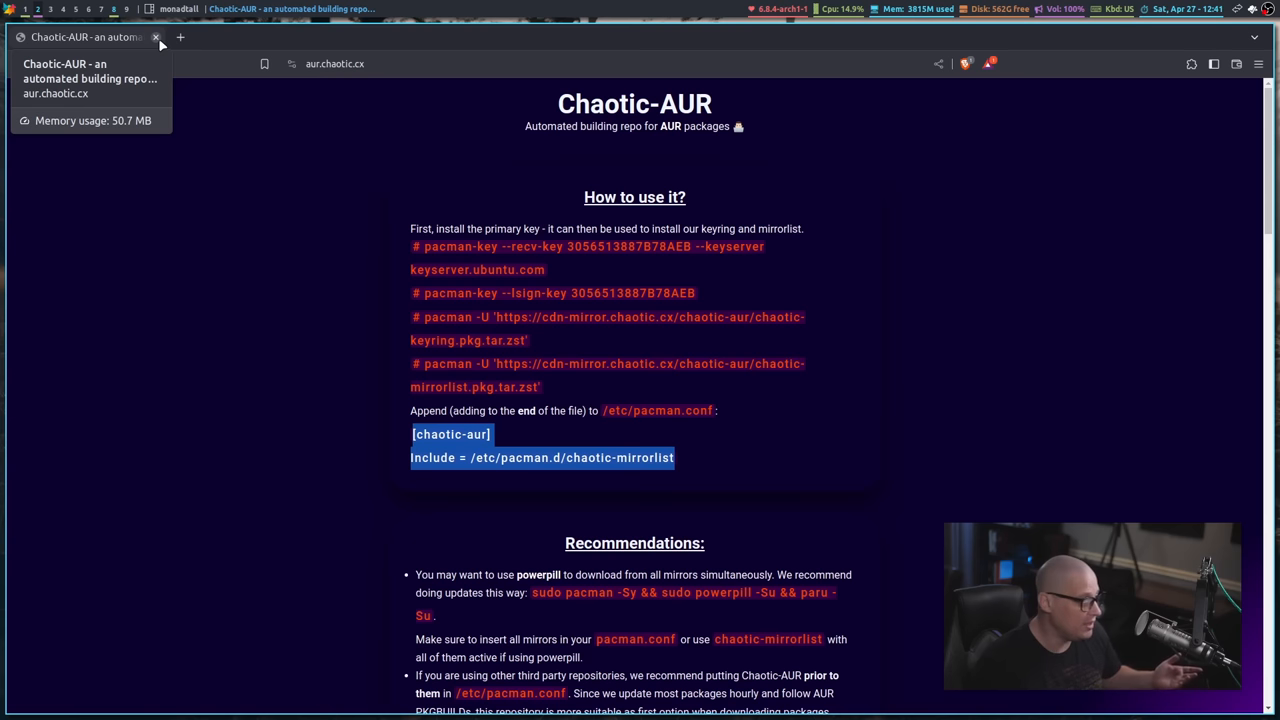
pyautogui.moveTo(800, 354)
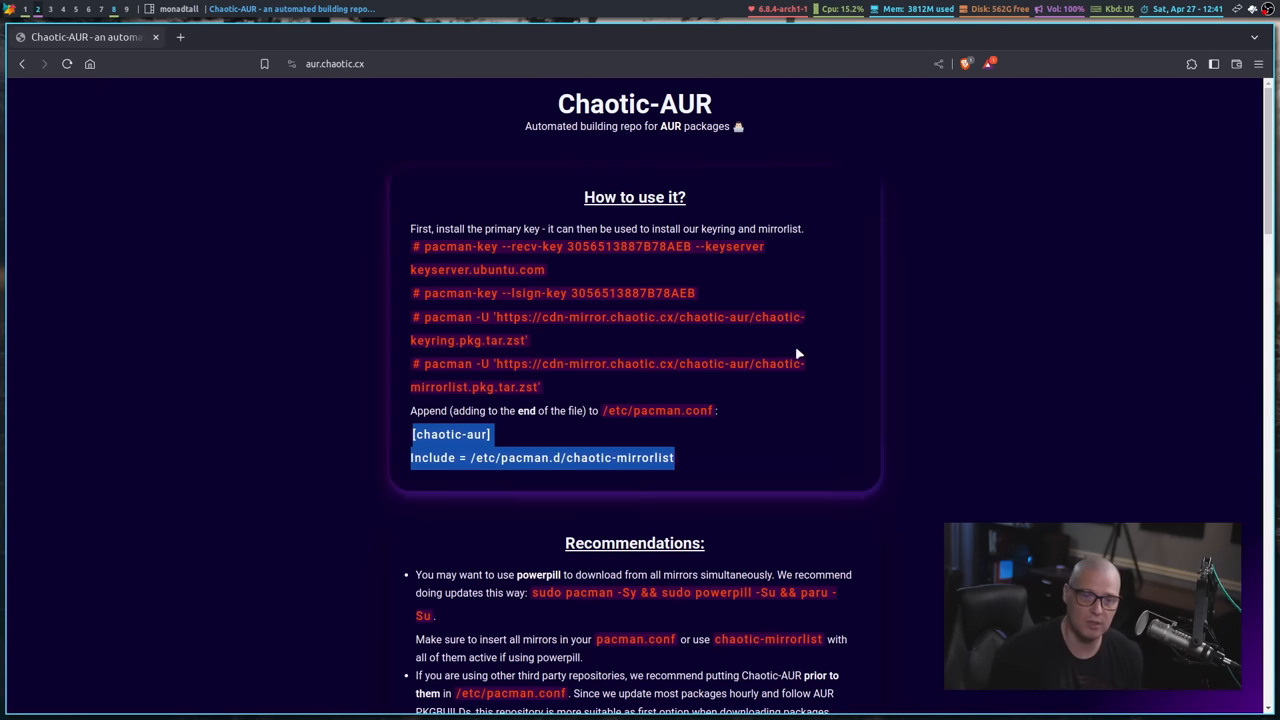